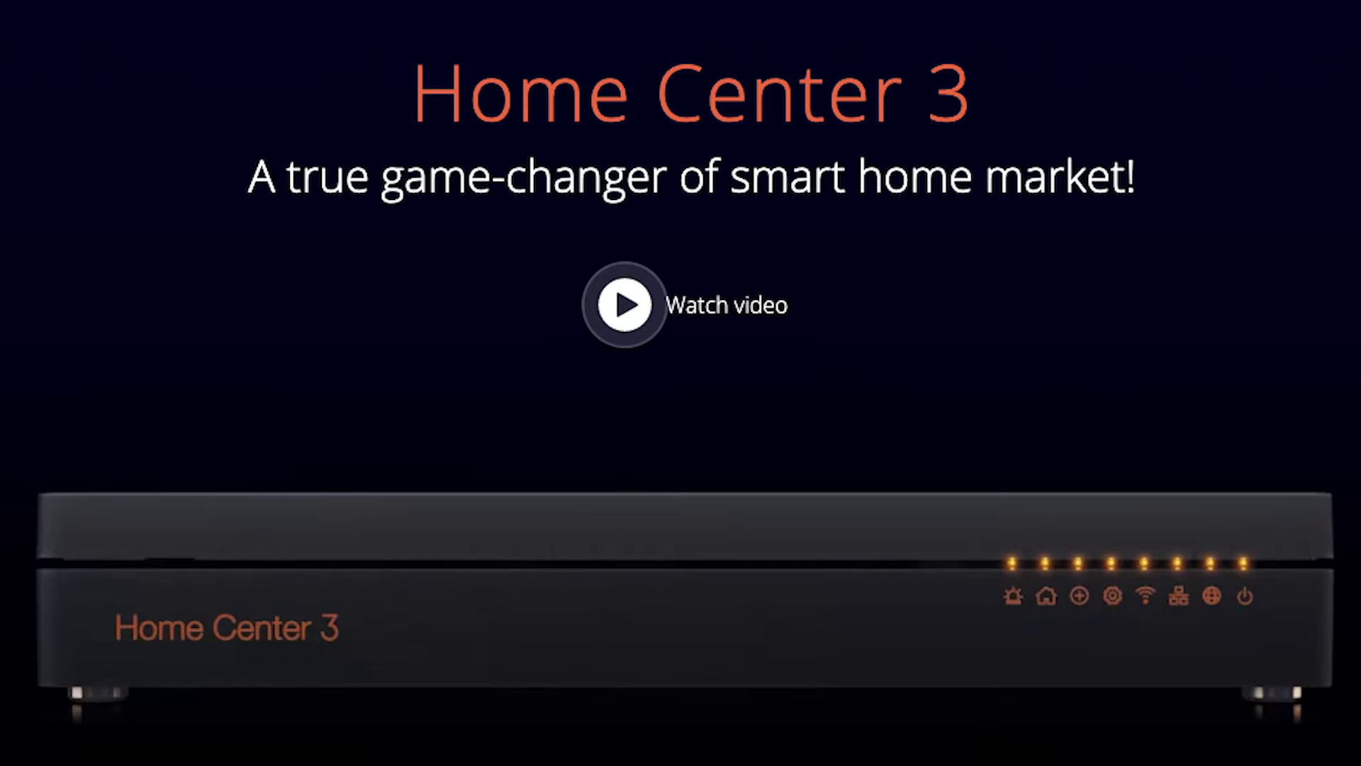
Log in to the Home Center 3 web interface and reach the Whole House dashboard.
{"action": "left_click", "coordinate": [623, 303]}
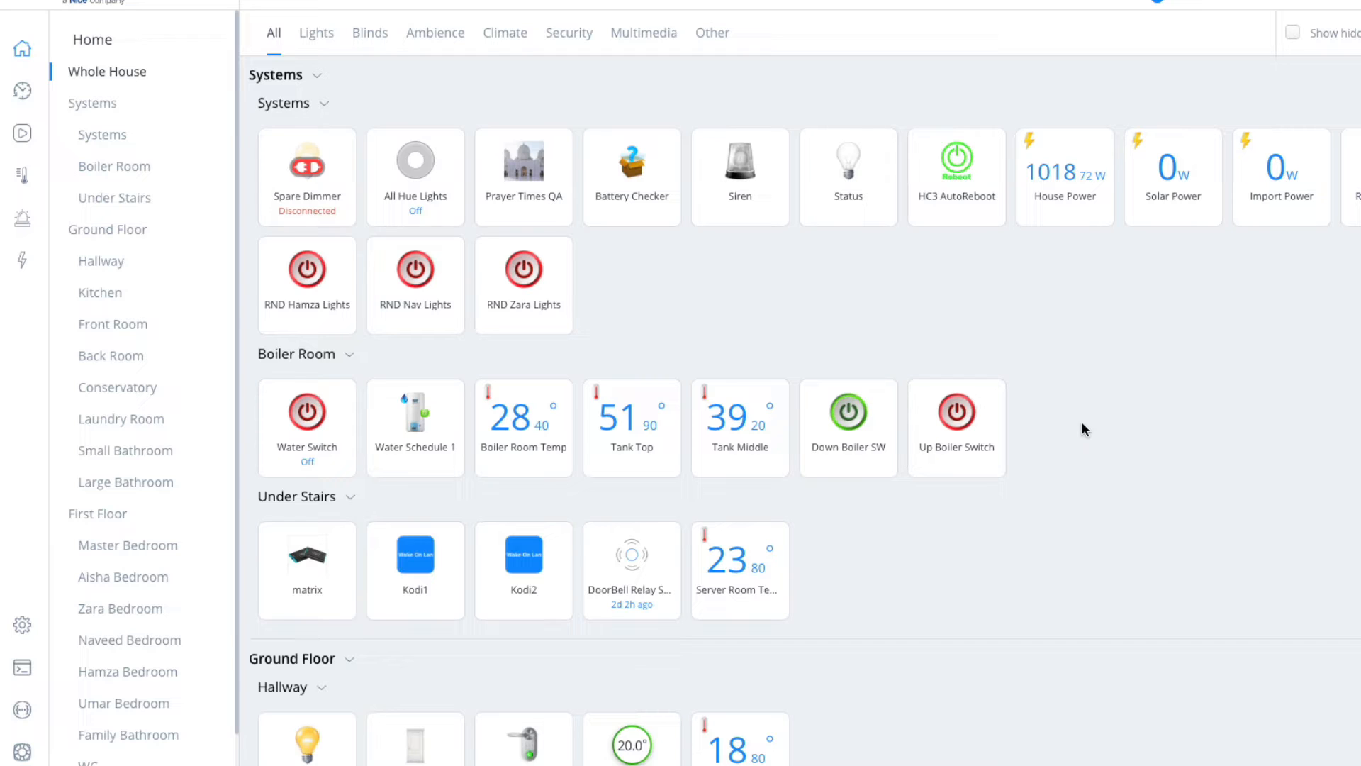
{"action": "mouse_move", "coordinate": [1098, 459]}
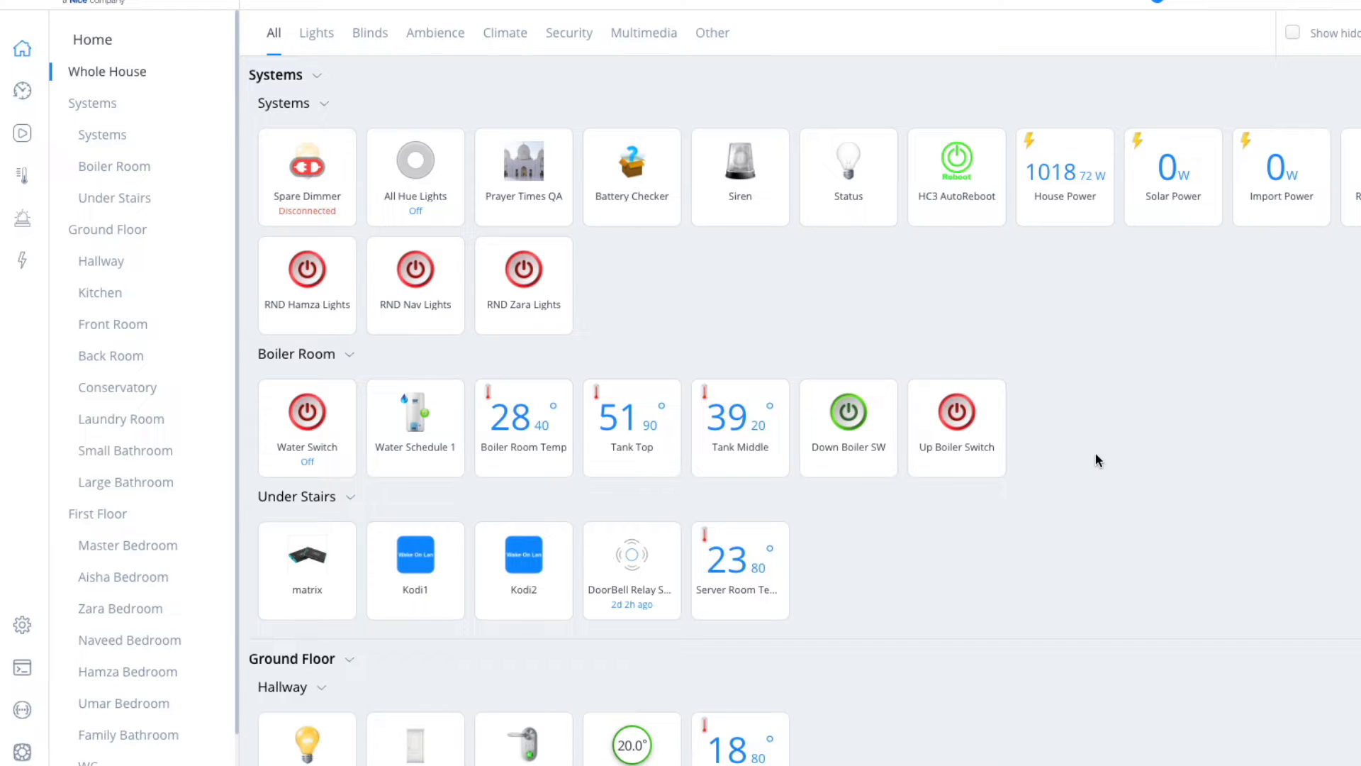
{"action": "mouse_move", "coordinate": [1218, 547]}
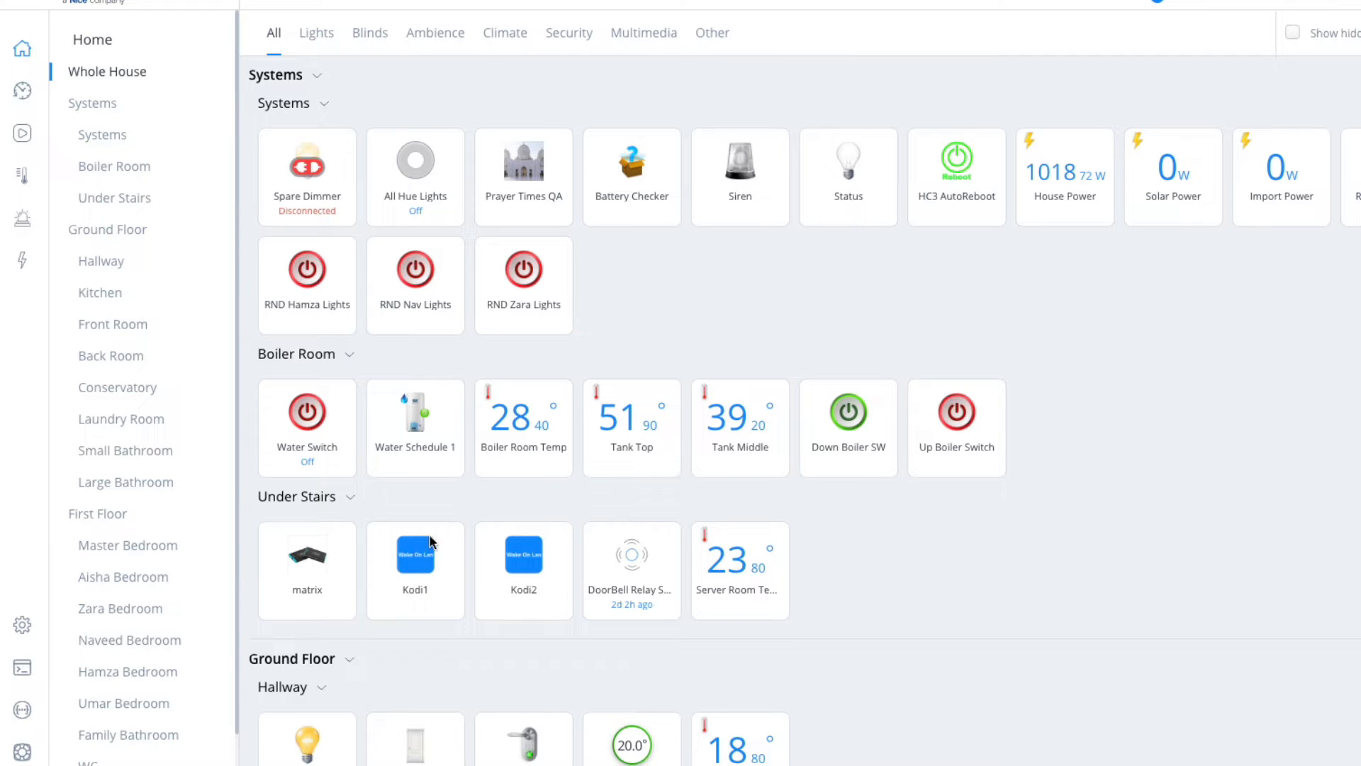
{"action": "mouse_move", "coordinate": [30, 609]}
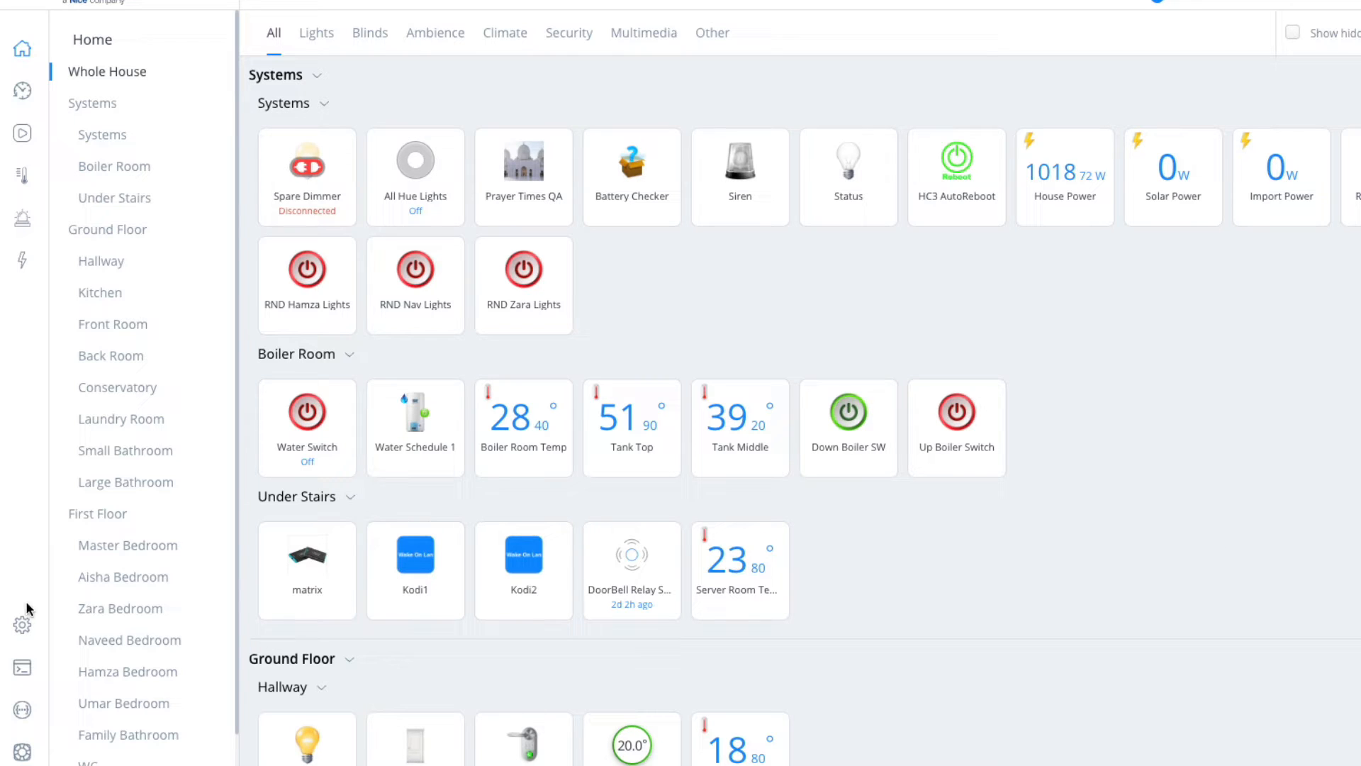
Go to the hub's Settings area from the left sidebar gear icon.
{"action": "left_click", "coordinate": [22, 624]}
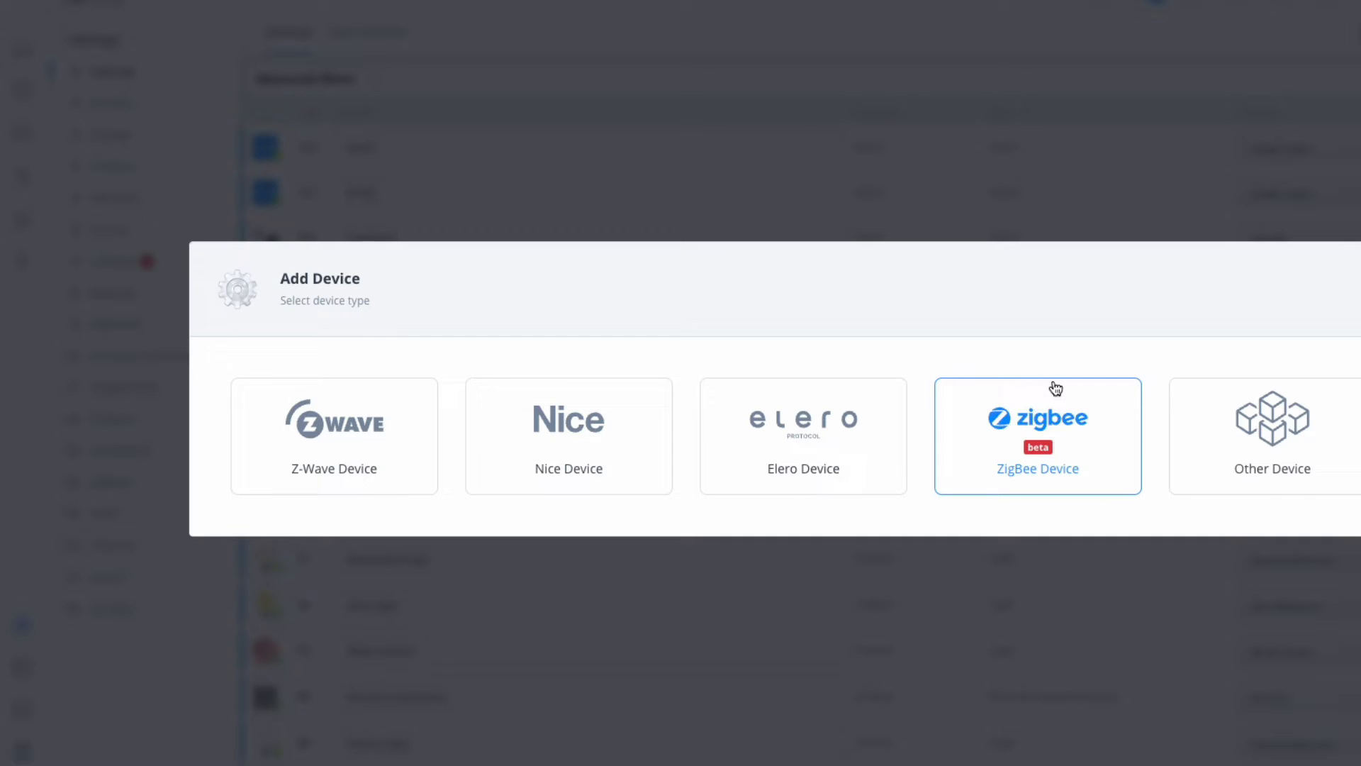
{"action": "mouse_move", "coordinate": [947, 507]}
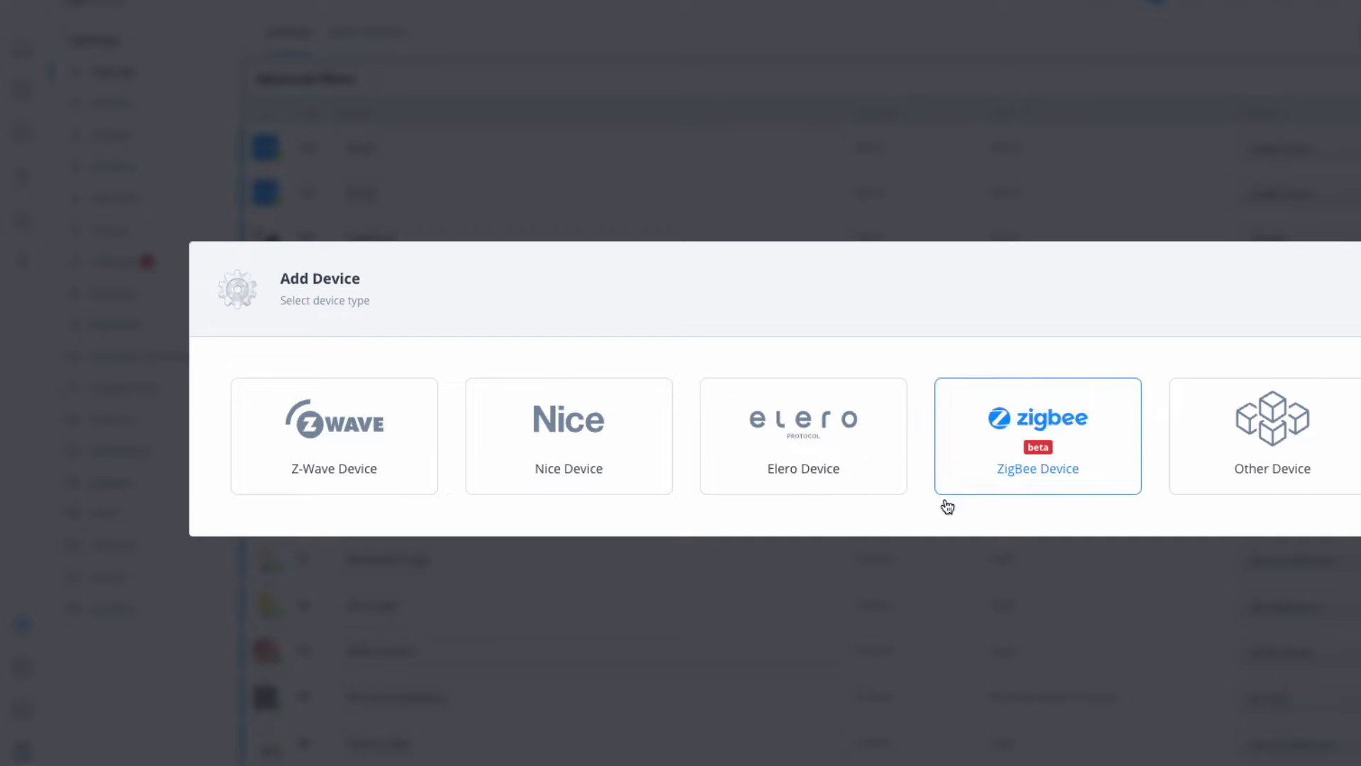
{"action": "mouse_move", "coordinate": [1066, 409]}
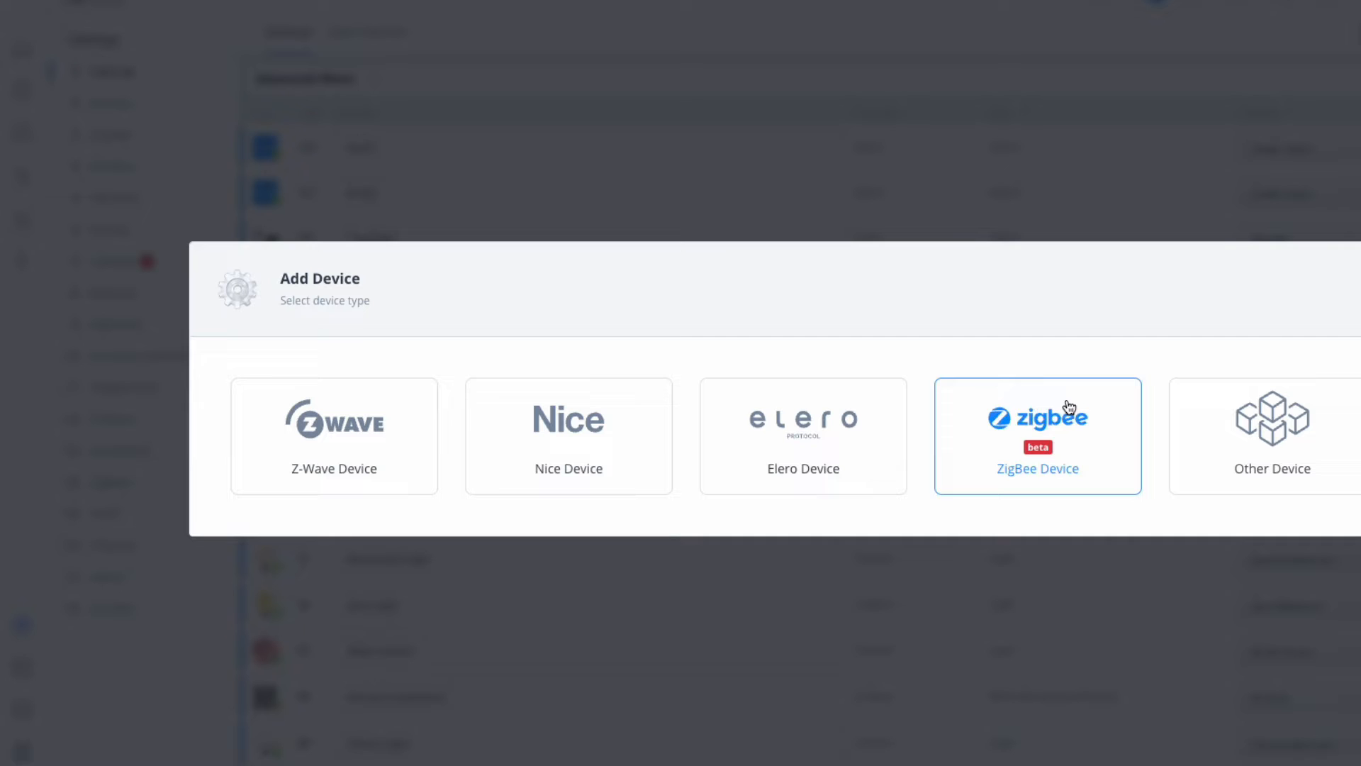
{"action": "mouse_move", "coordinate": [1050, 442]}
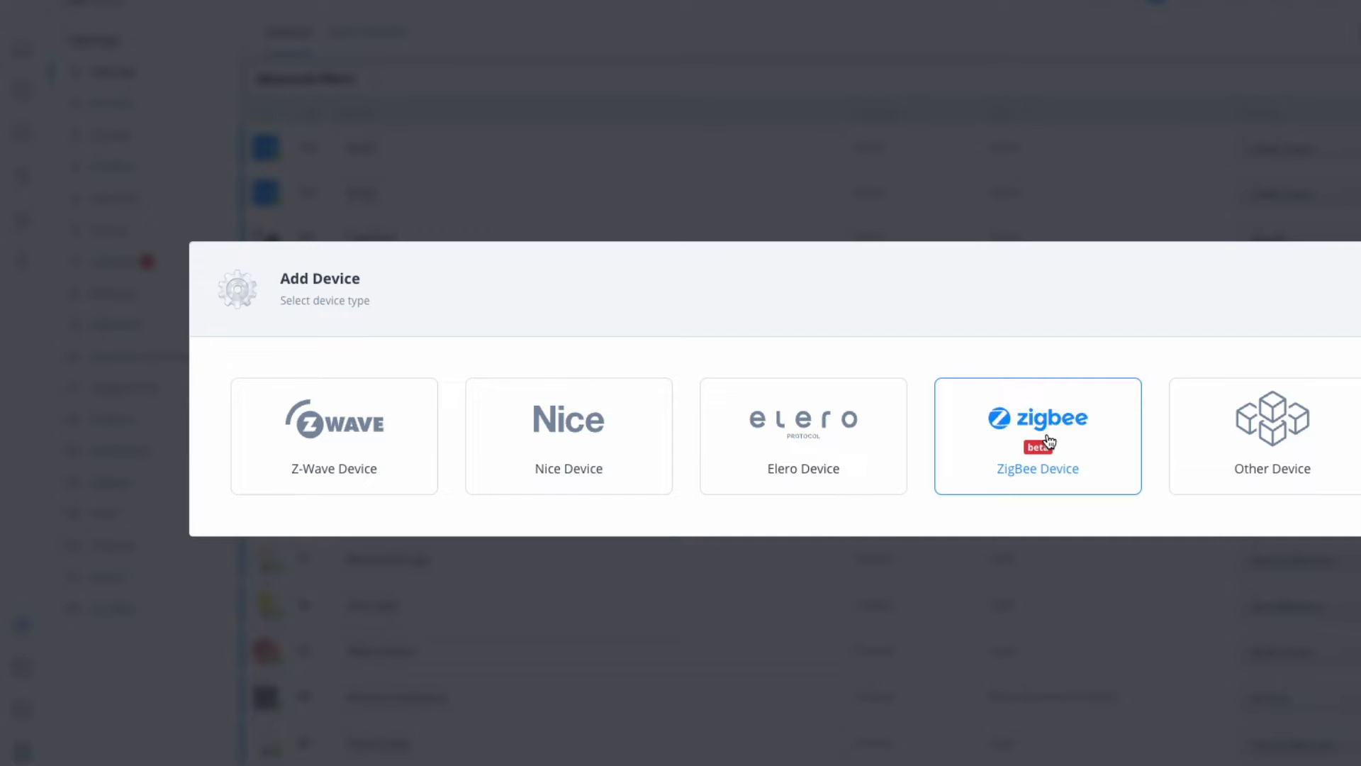
{"action": "mouse_move", "coordinate": [1068, 458]}
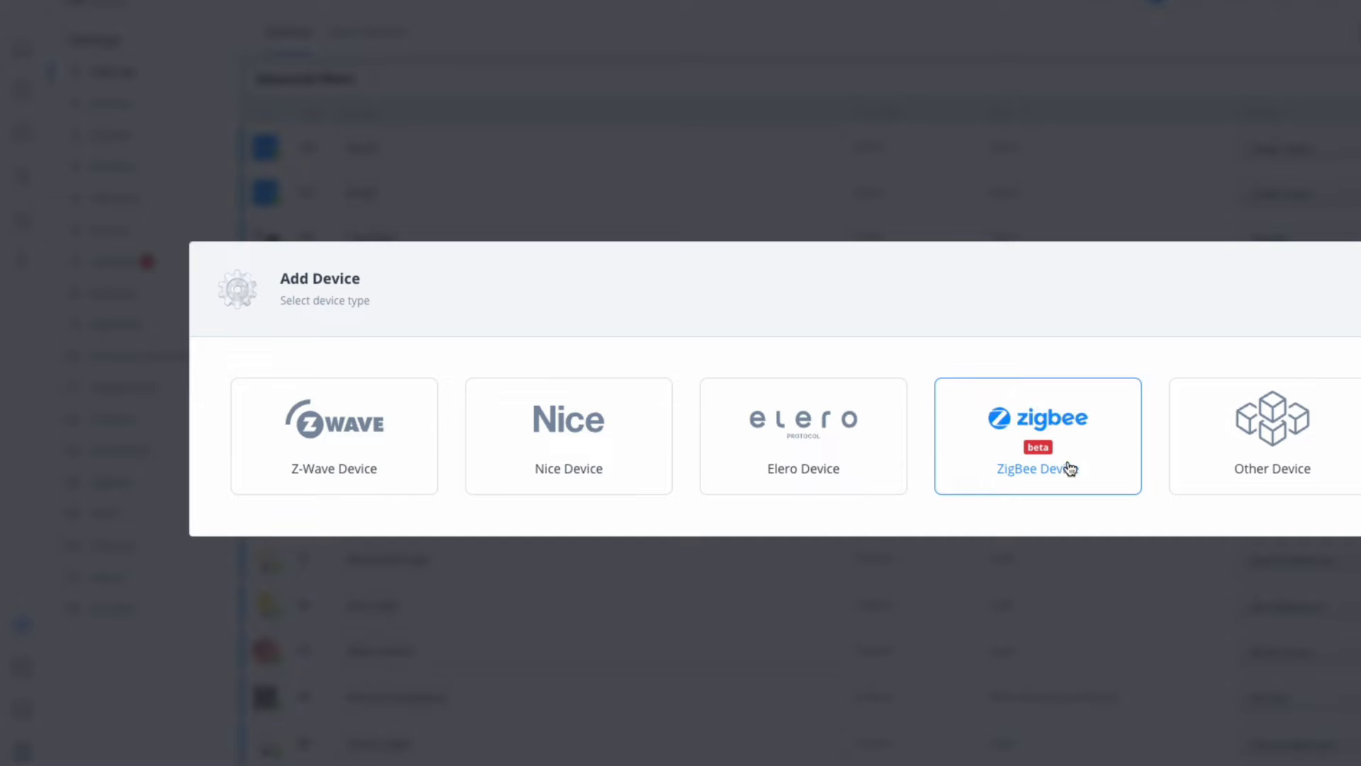
{"action": "mouse_move", "coordinate": [1042, 455]}
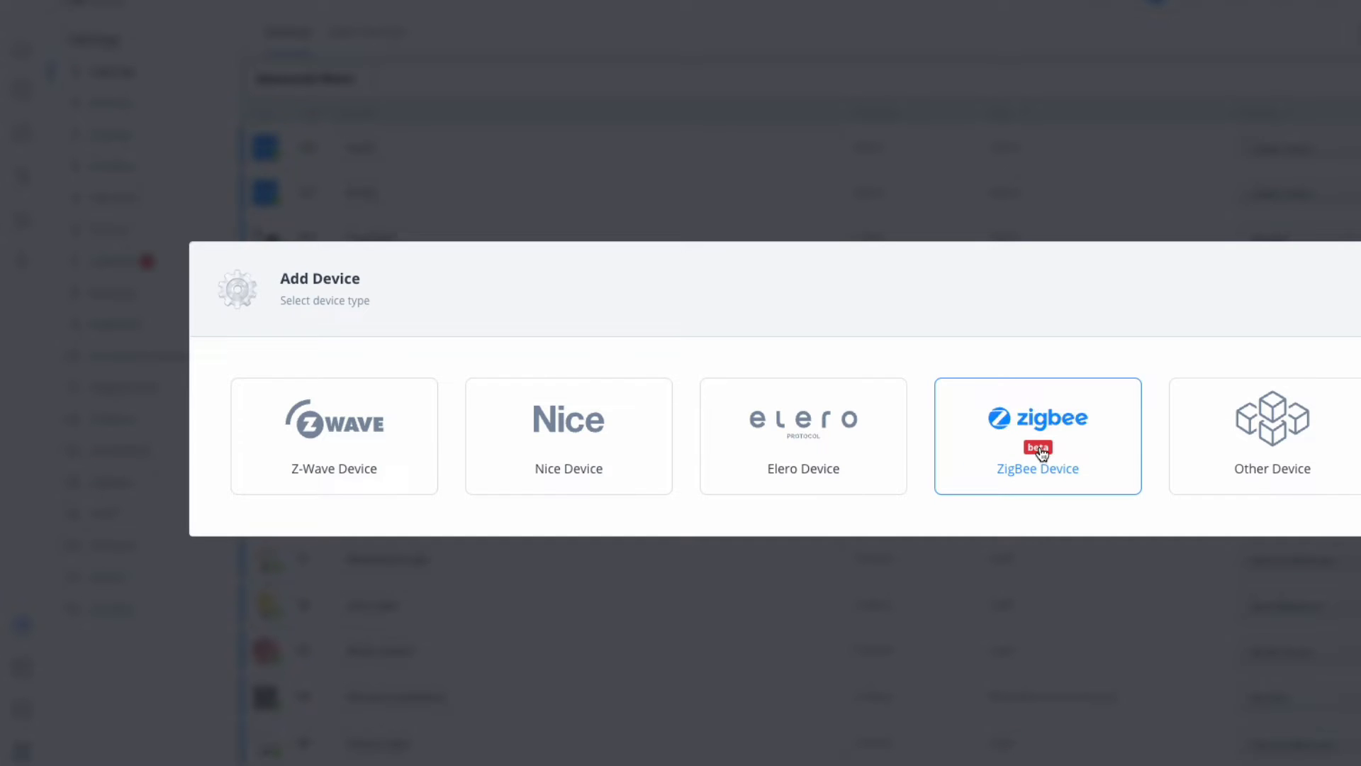
Choose ZigBee Device in Add Device and start the three-minute joining mode.
{"action": "left_click", "coordinate": [1037, 436]}
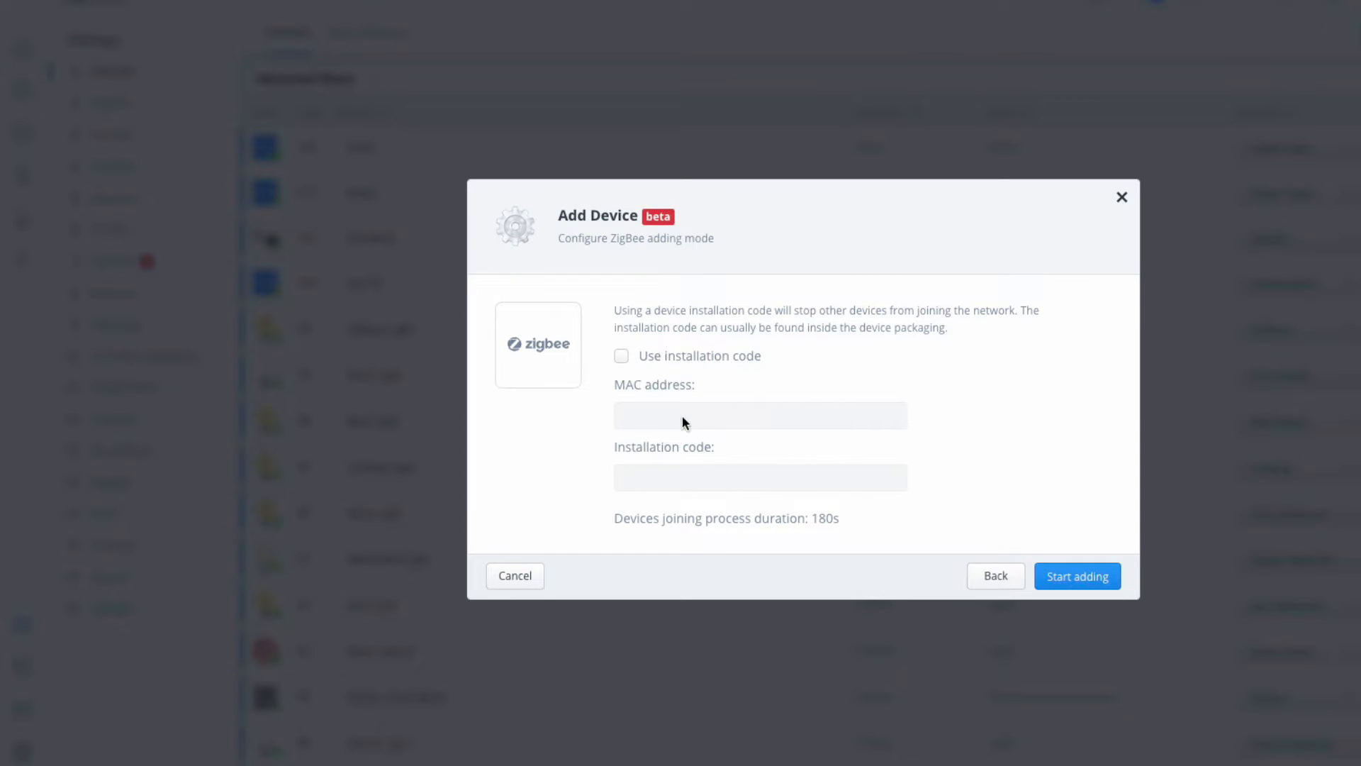
{"action": "mouse_move", "coordinate": [799, 517]}
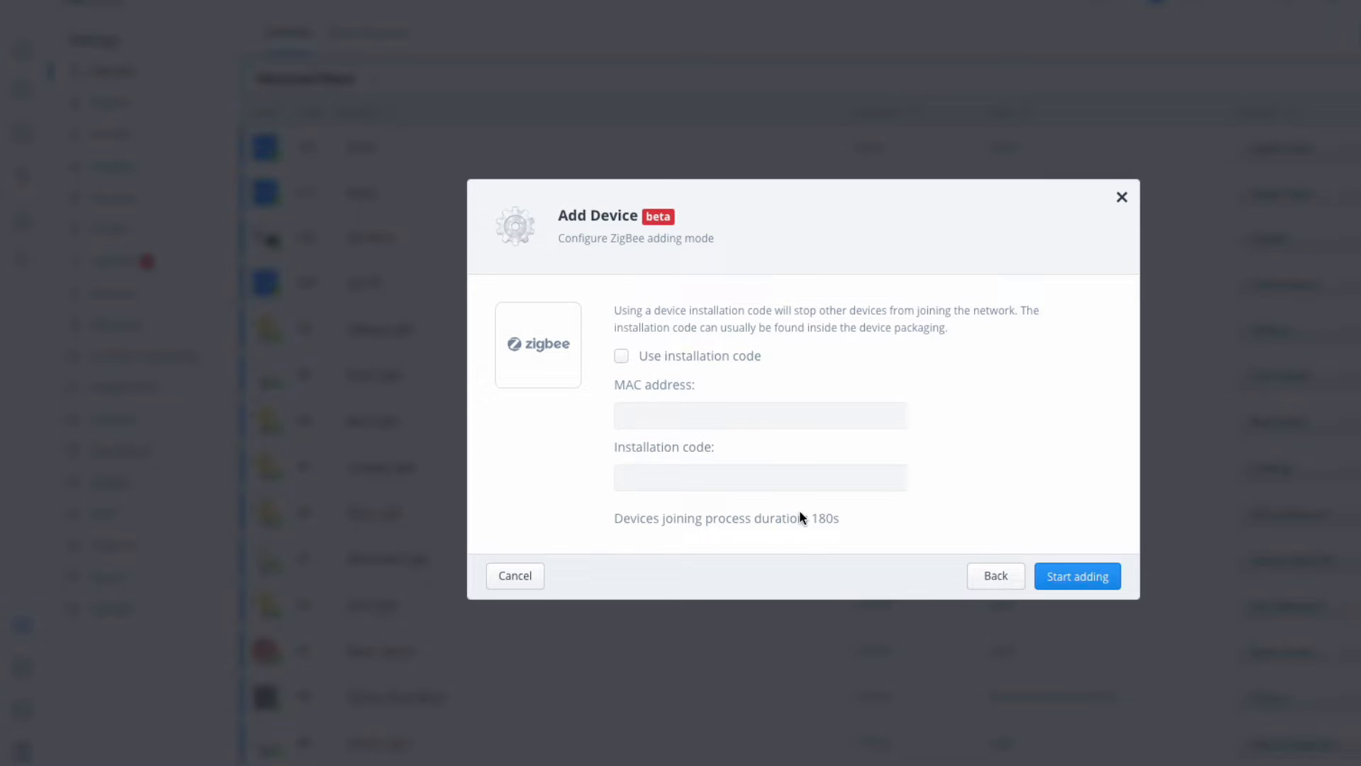
{"action": "mouse_move", "coordinate": [1076, 579]}
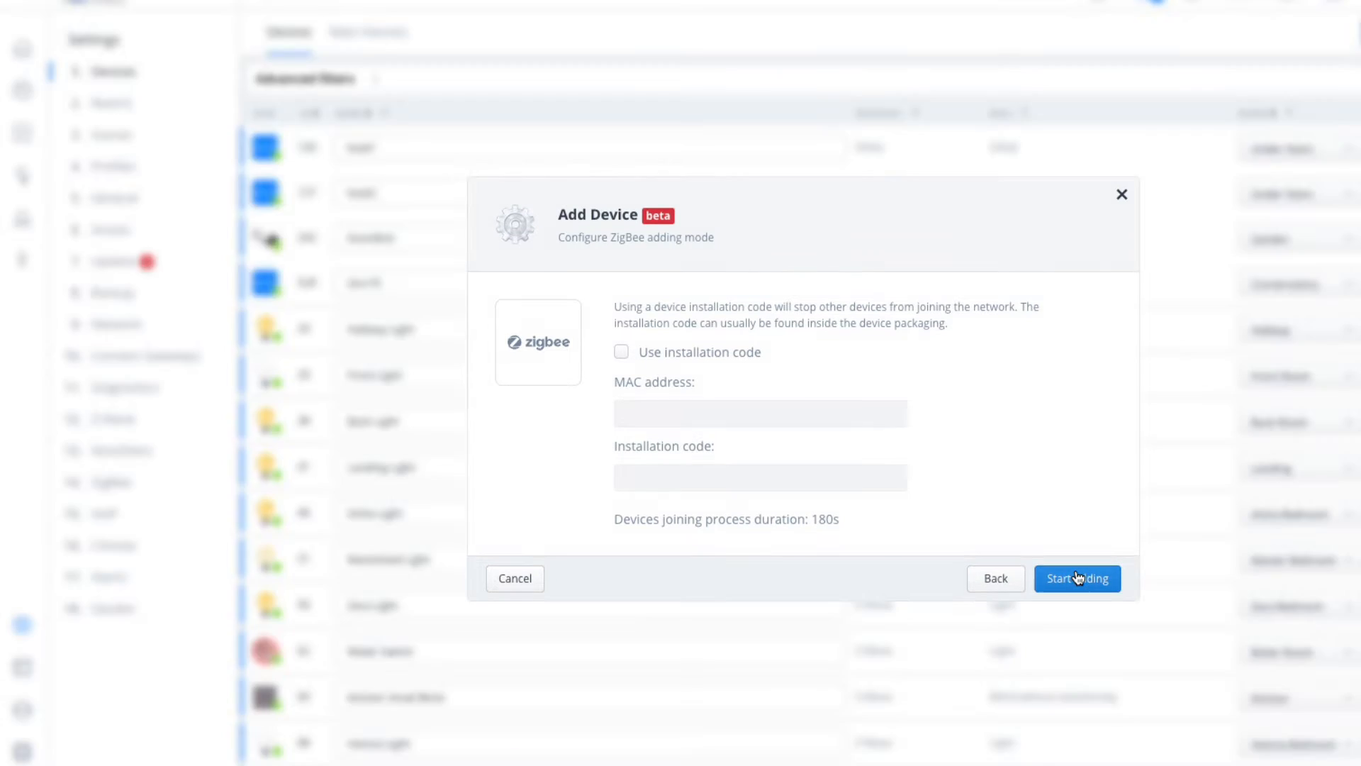
{"action": "left_click", "coordinate": [1076, 578]}
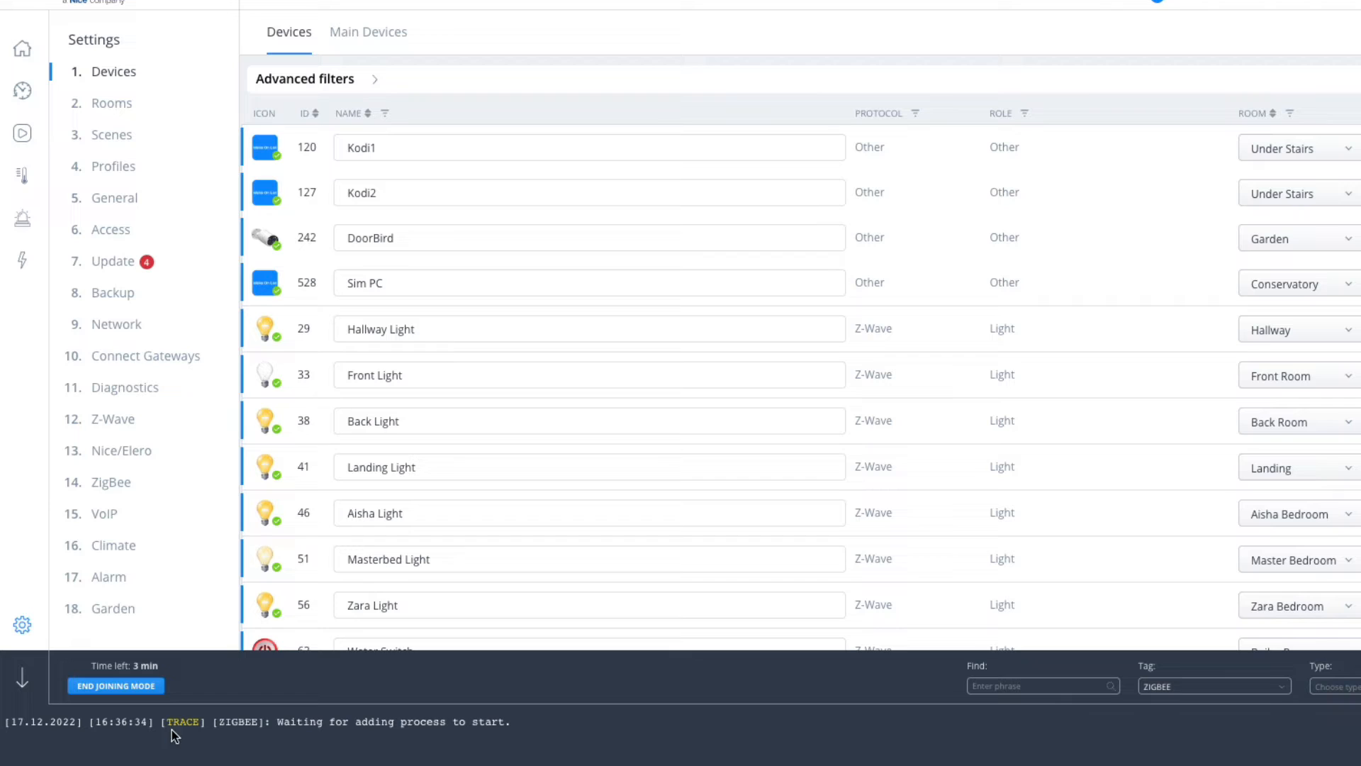
{"action": "mouse_move", "coordinate": [481, 738]}
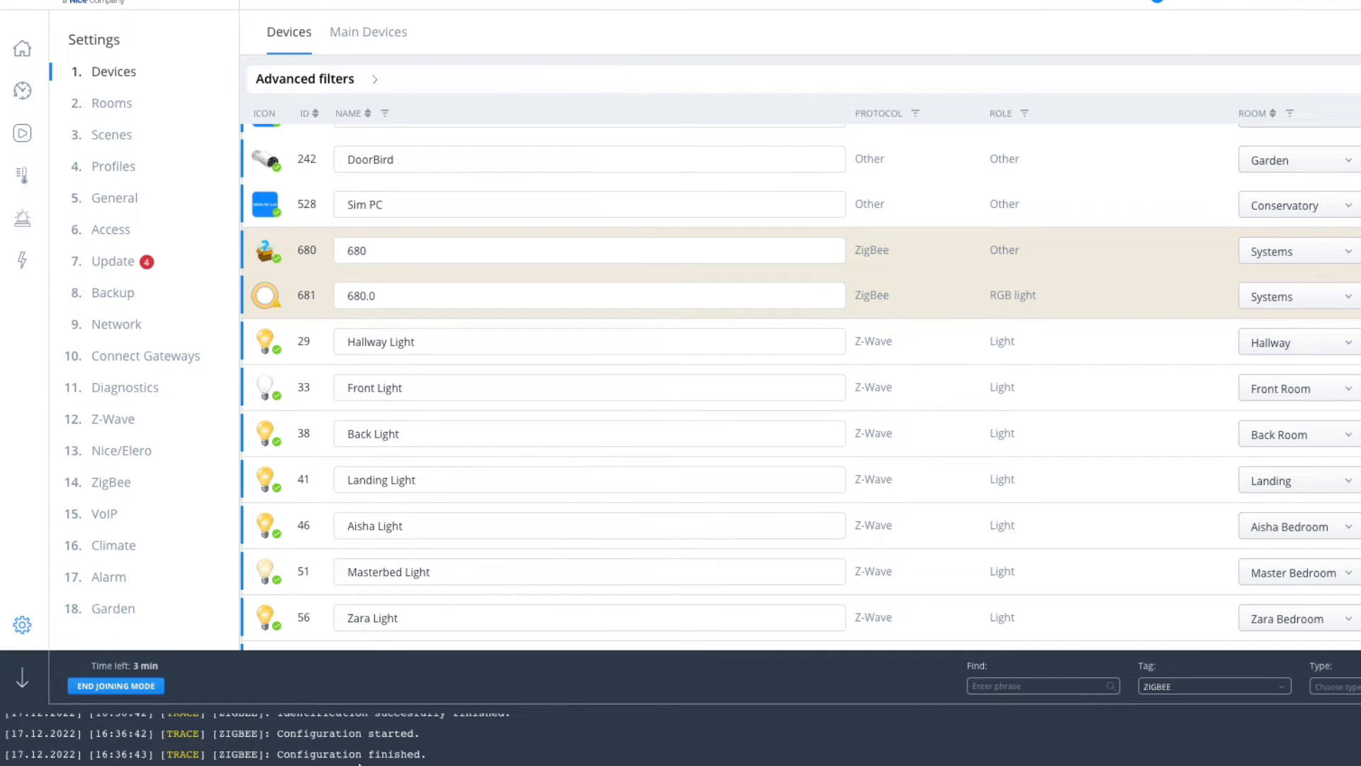
{"action": "mouse_move", "coordinate": [245, 364]}
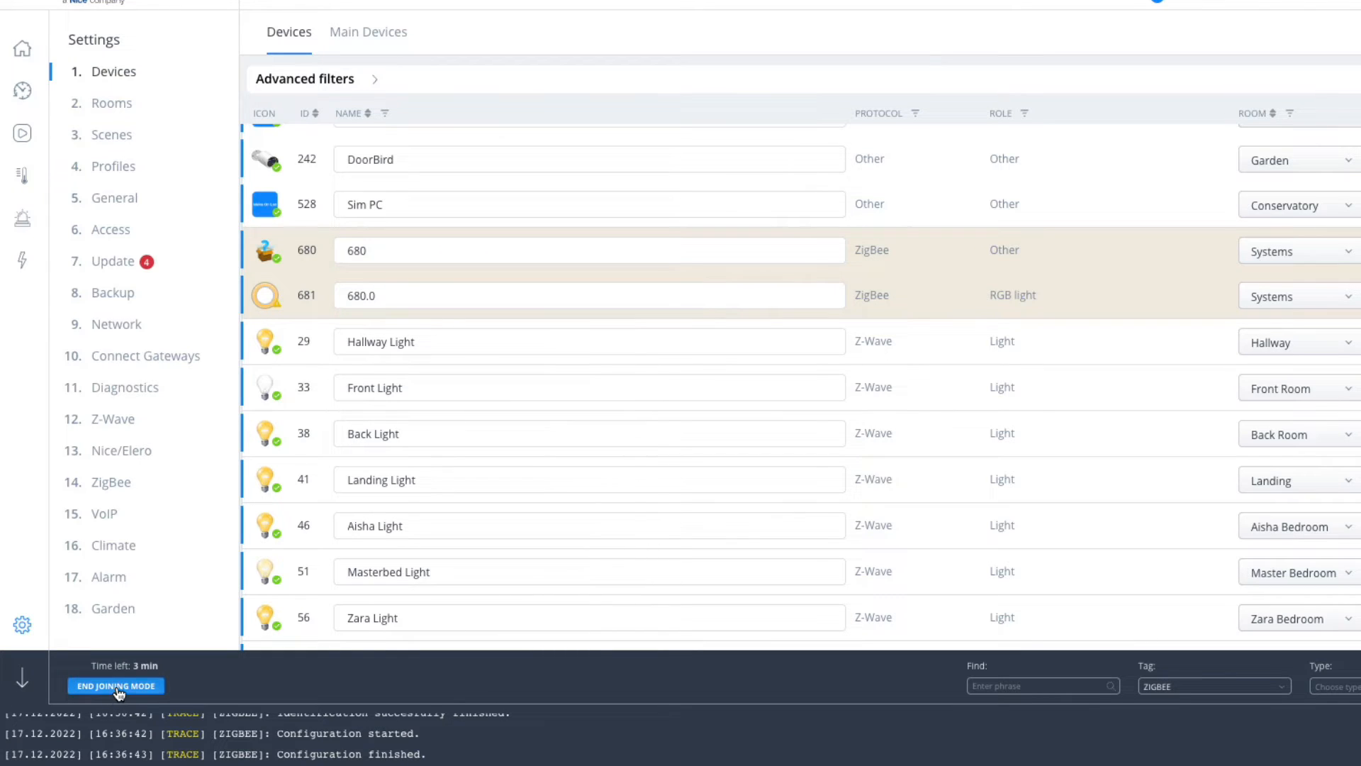
End ZigBee joining mode once device 680 and its RGB light have paired.
{"action": "left_click", "coordinate": [115, 686]}
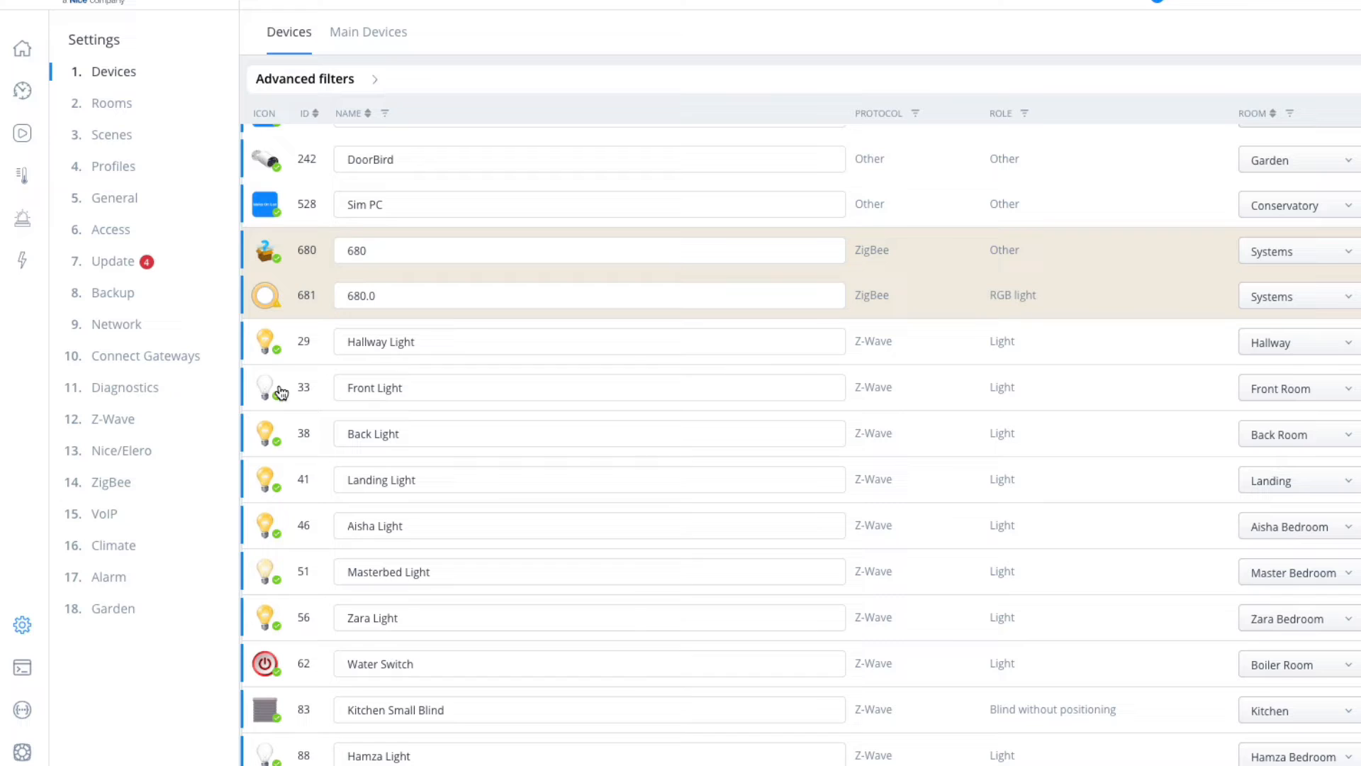
{"action": "mouse_move", "coordinate": [415, 305]}
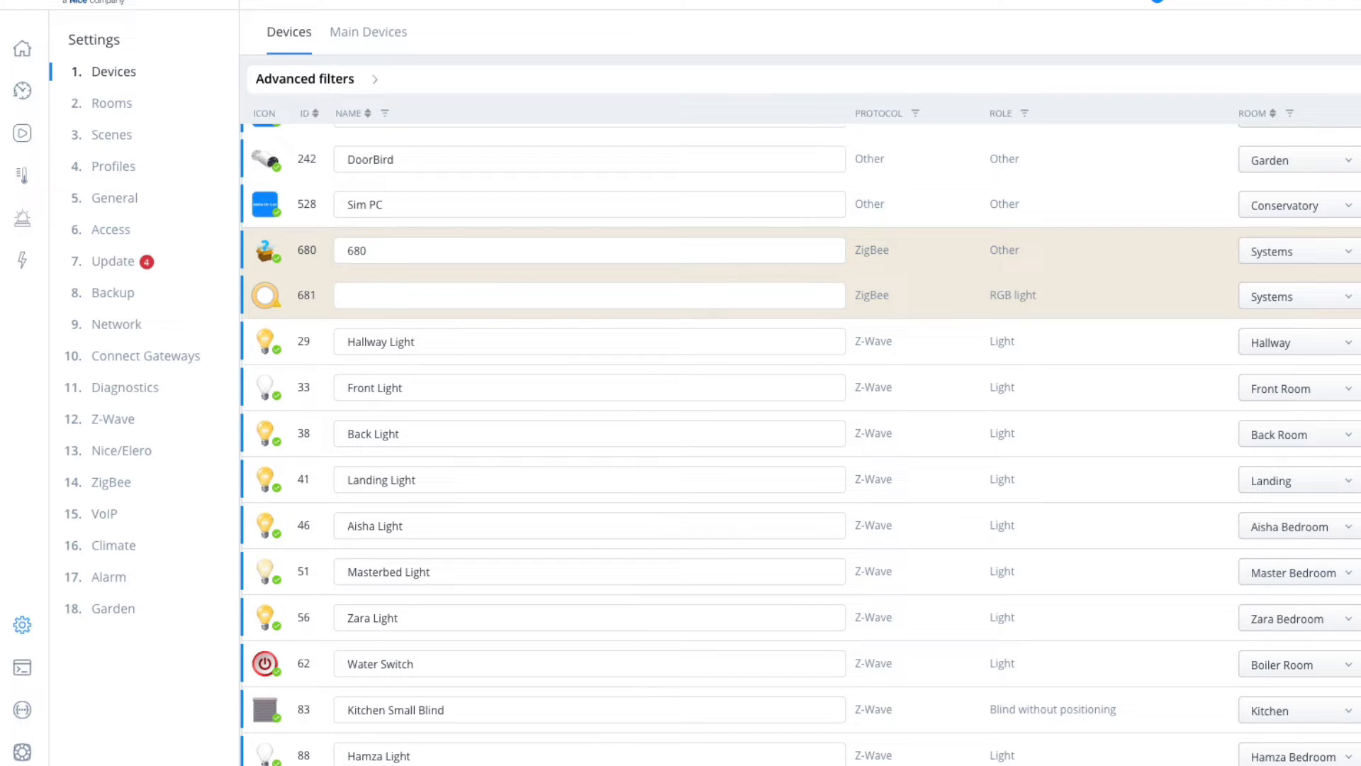
Rename ZigBee RGB light 681 to 'Lamp', commit it, and go to the Rooms overview.
{"action": "type", "text": "Lam"}
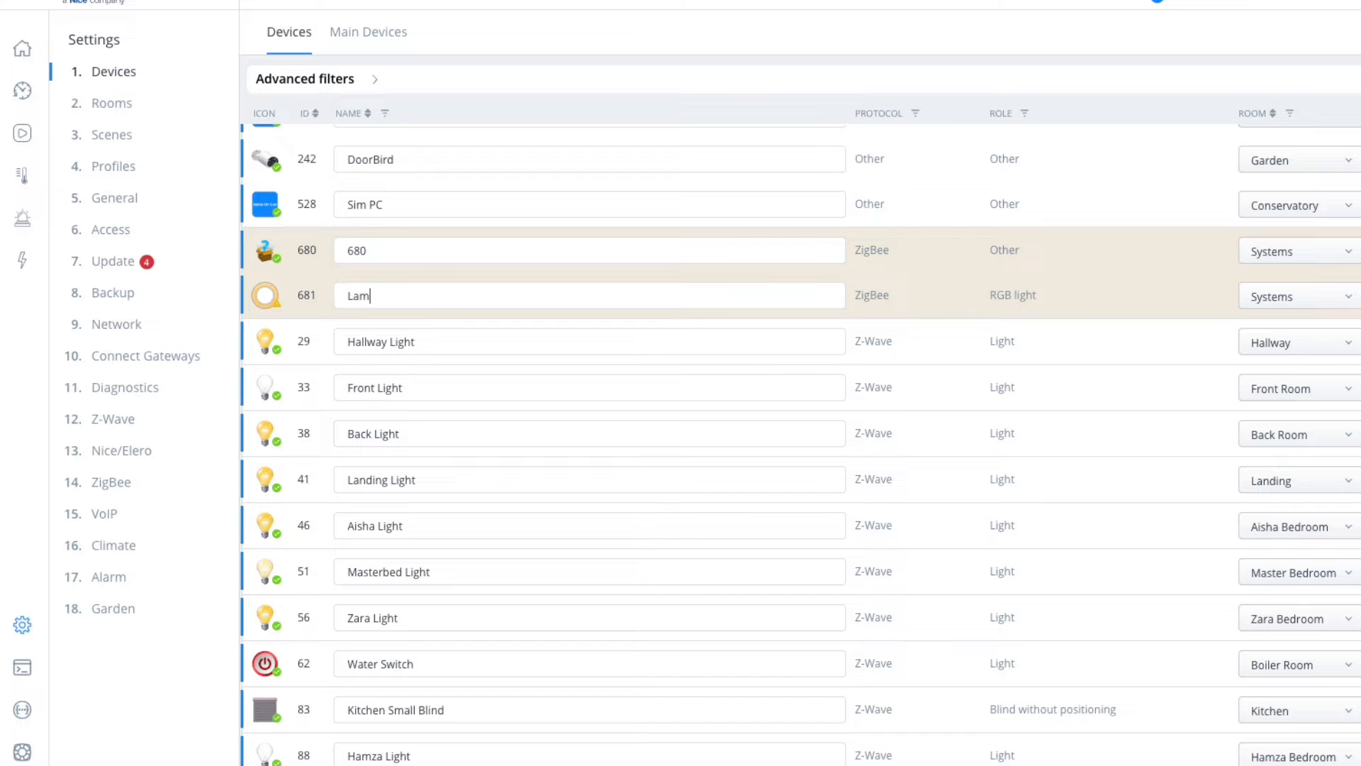
{"action": "type", "text": "p"}
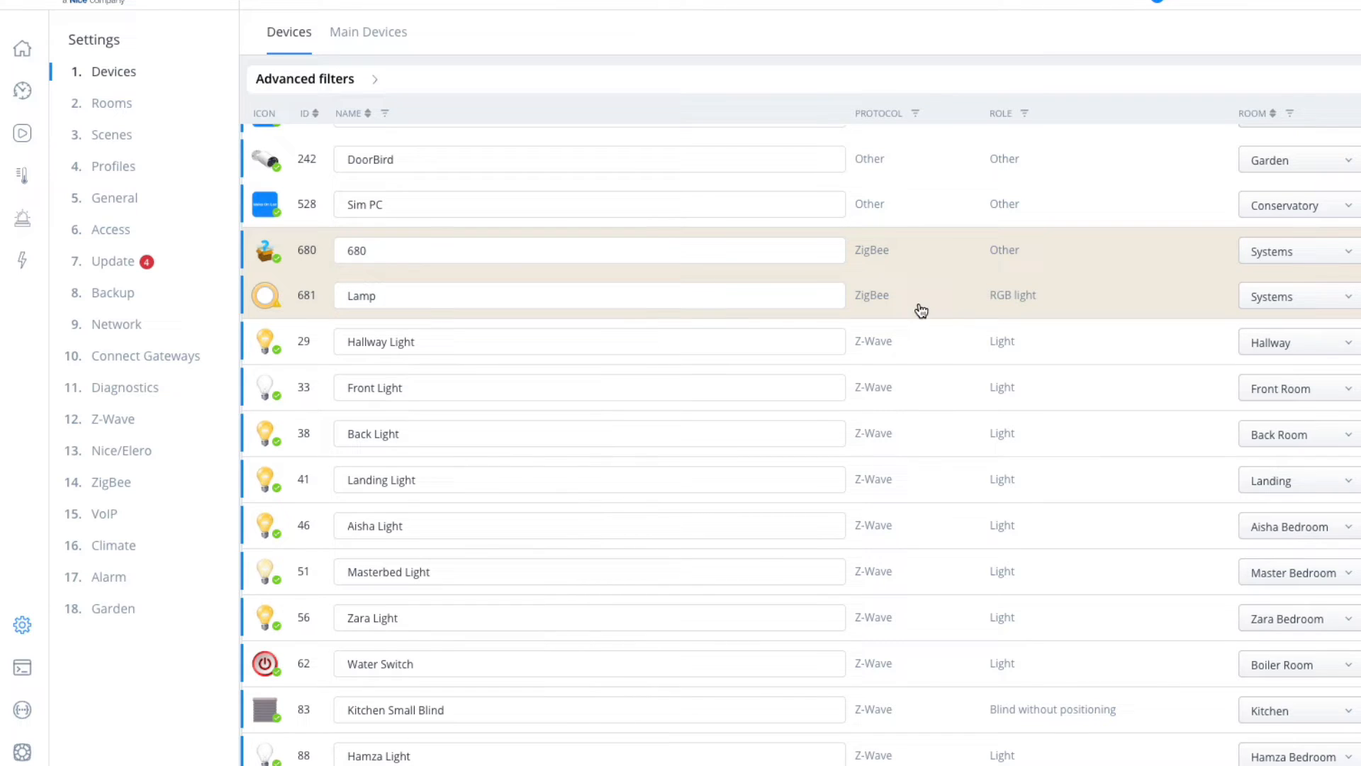
{"action": "left_click", "coordinate": [590, 250]}
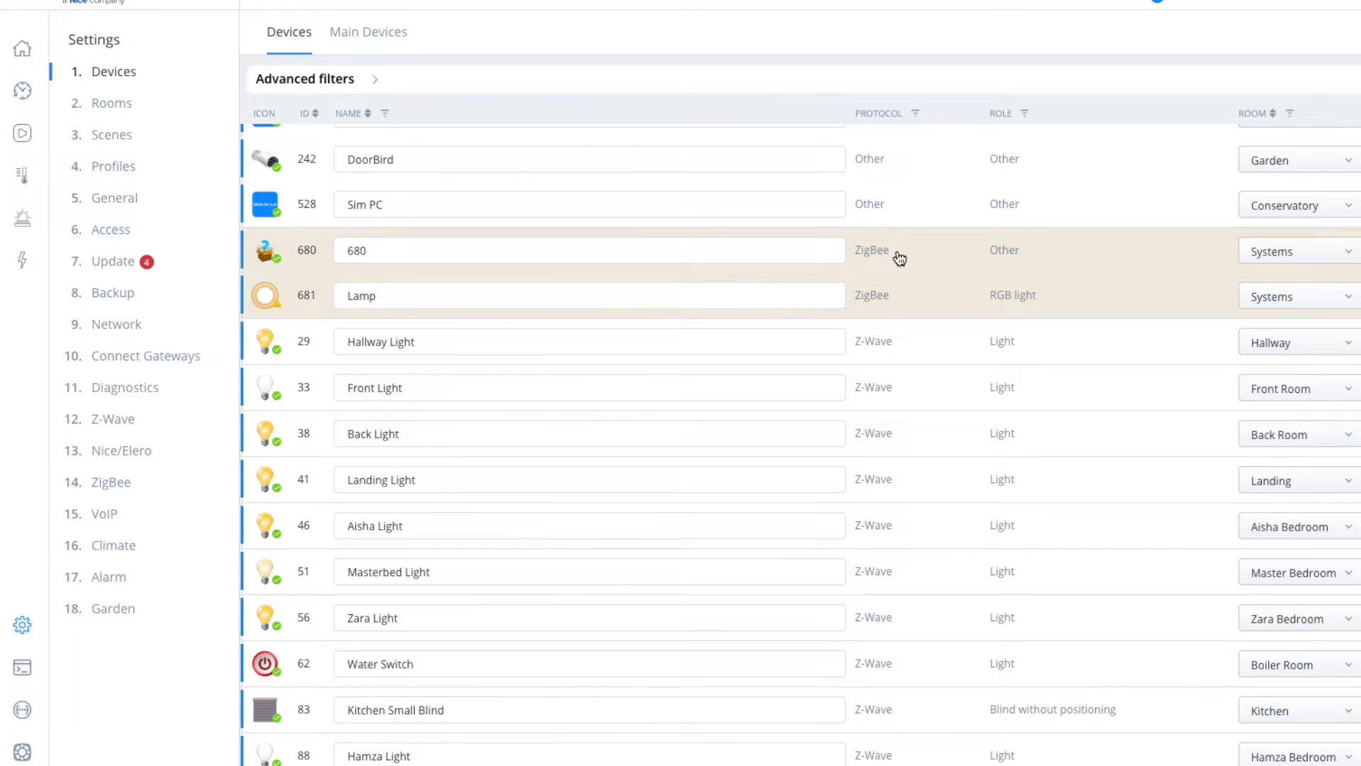
{"action": "mouse_move", "coordinate": [888, 268]}
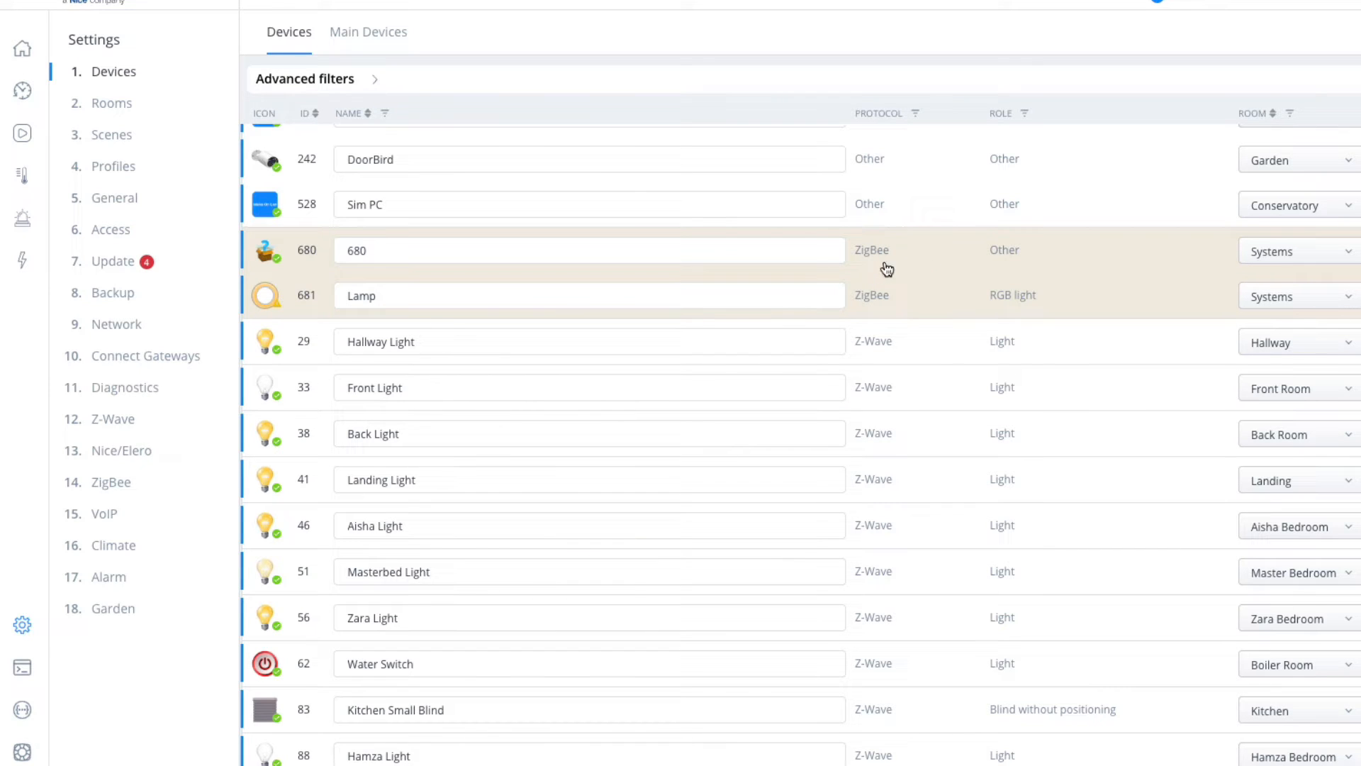
{"action": "mouse_move", "coordinate": [929, 253]}
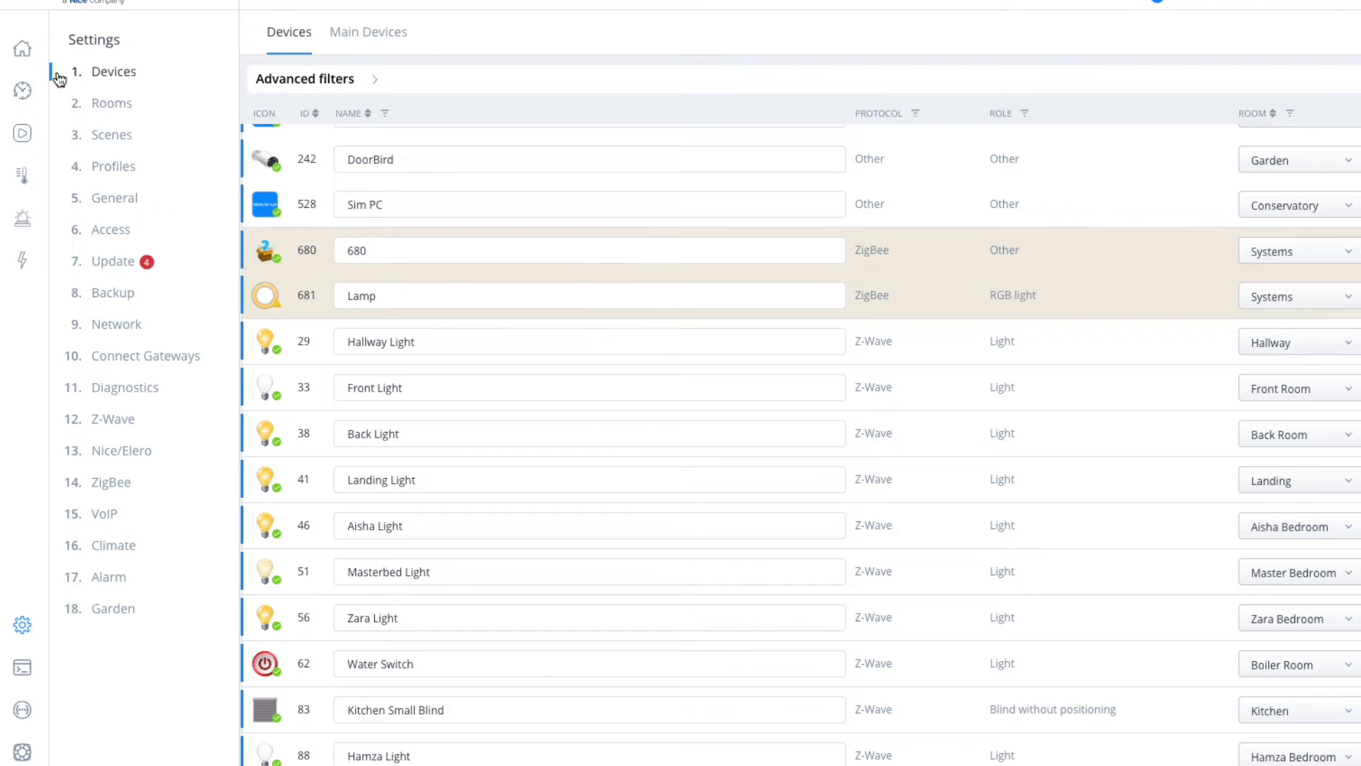
{"action": "left_click", "coordinate": [111, 102]}
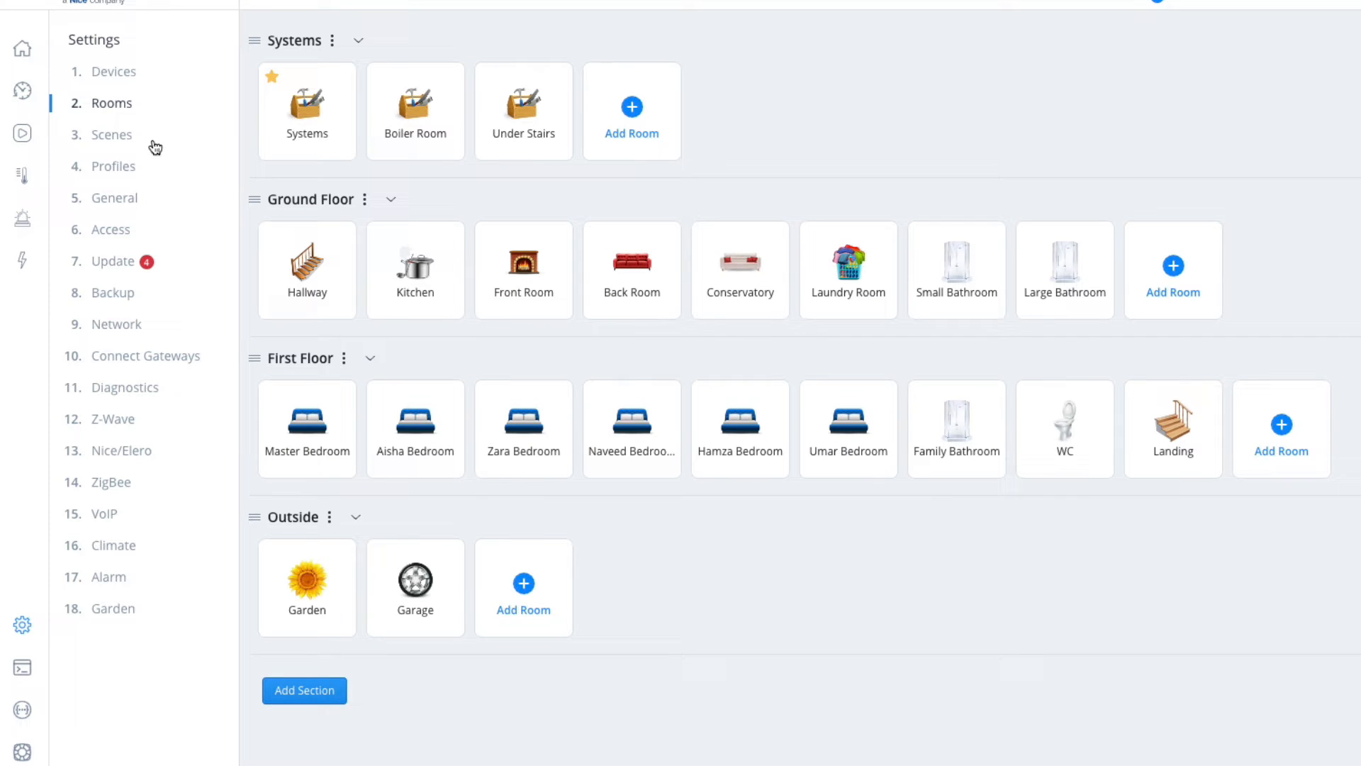
Return to the home dashboard and bring up the new Lamp tile's control panel.
{"action": "left_click", "coordinate": [111, 71]}
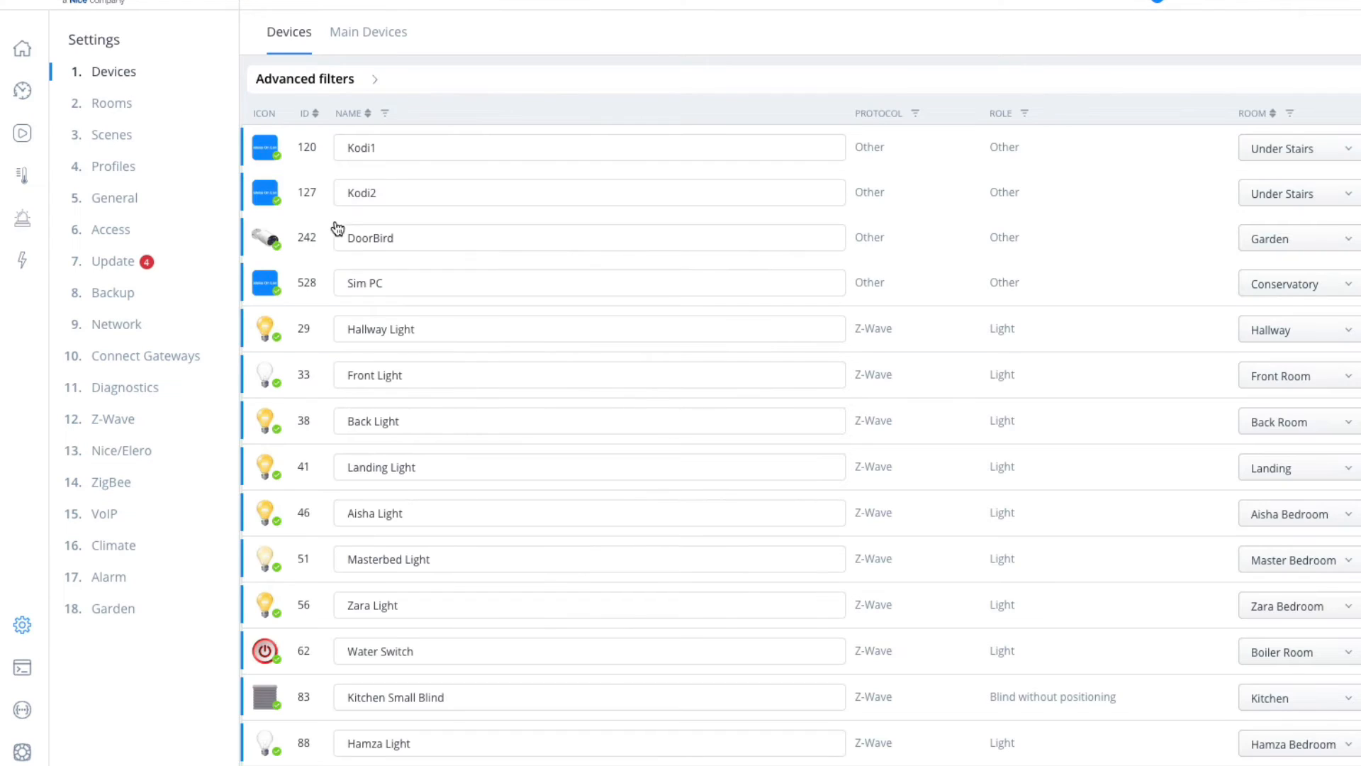
{"action": "left_click", "coordinate": [21, 49]}
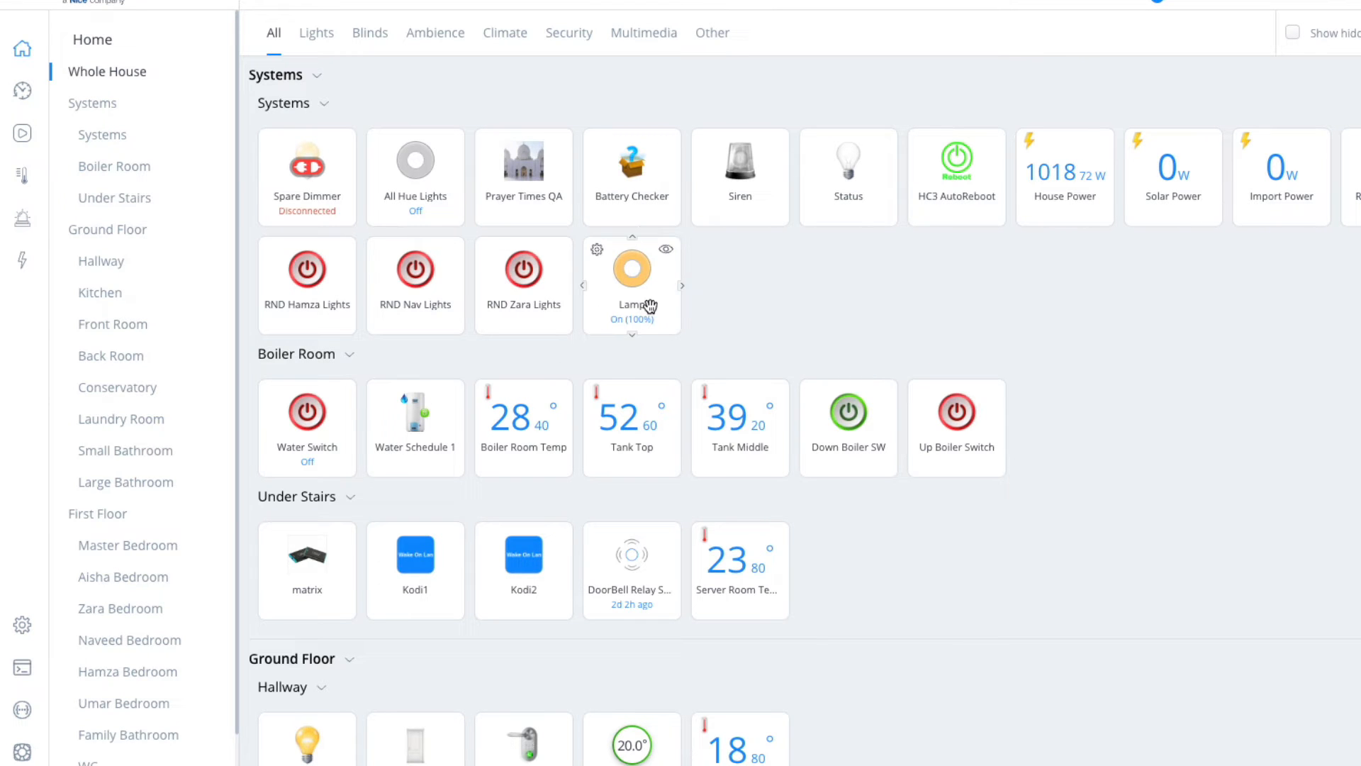
{"action": "left_click", "coordinate": [632, 285]}
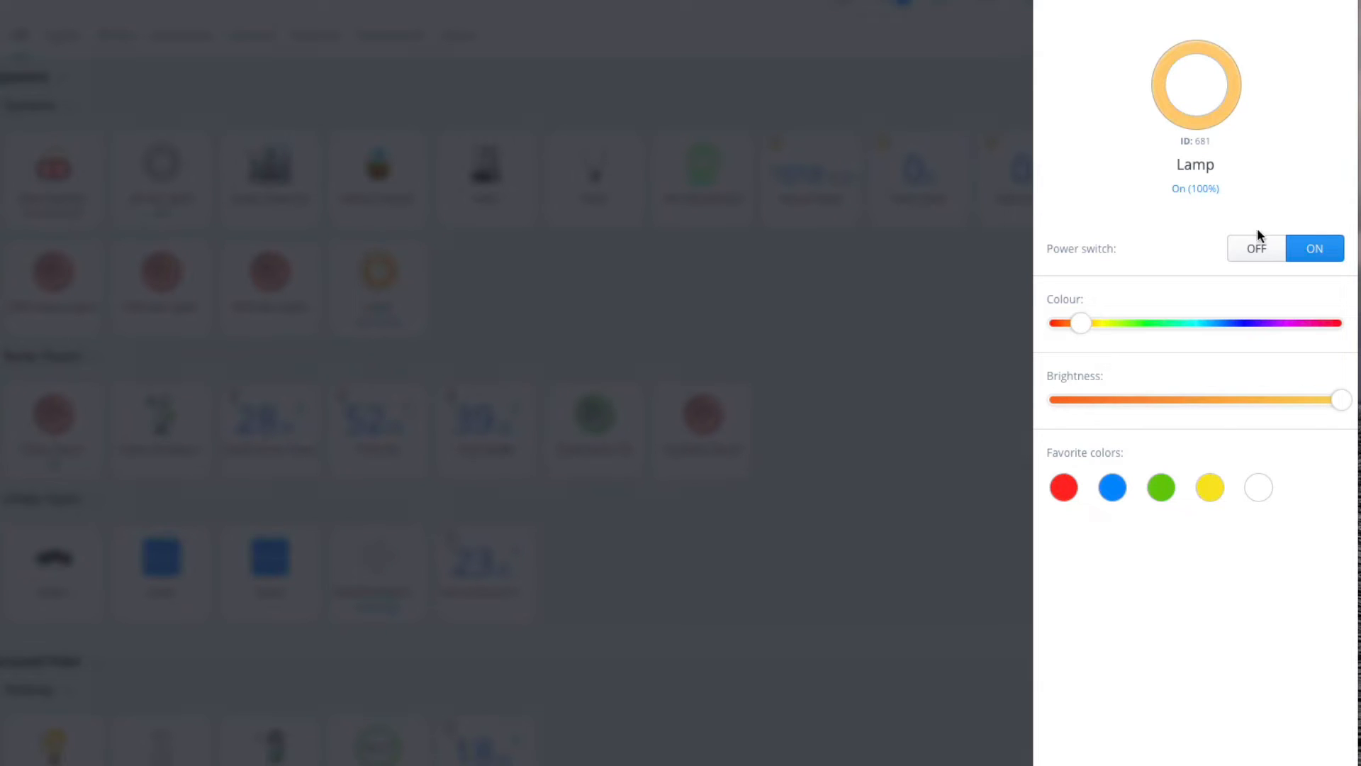
Switch Lamp off and back on at 100% and select its device ID.
{"action": "left_click", "coordinate": [1255, 248]}
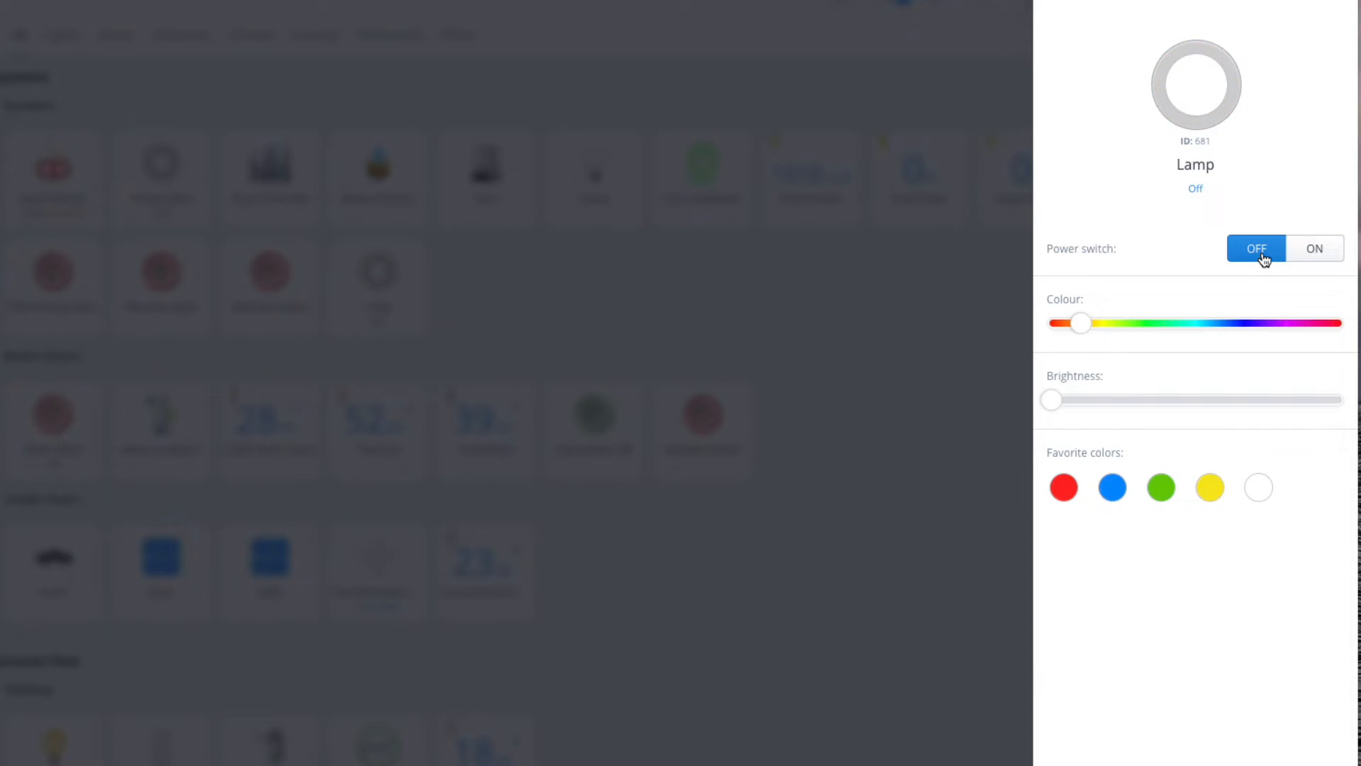
{"action": "mouse_move", "coordinate": [1290, 272]}
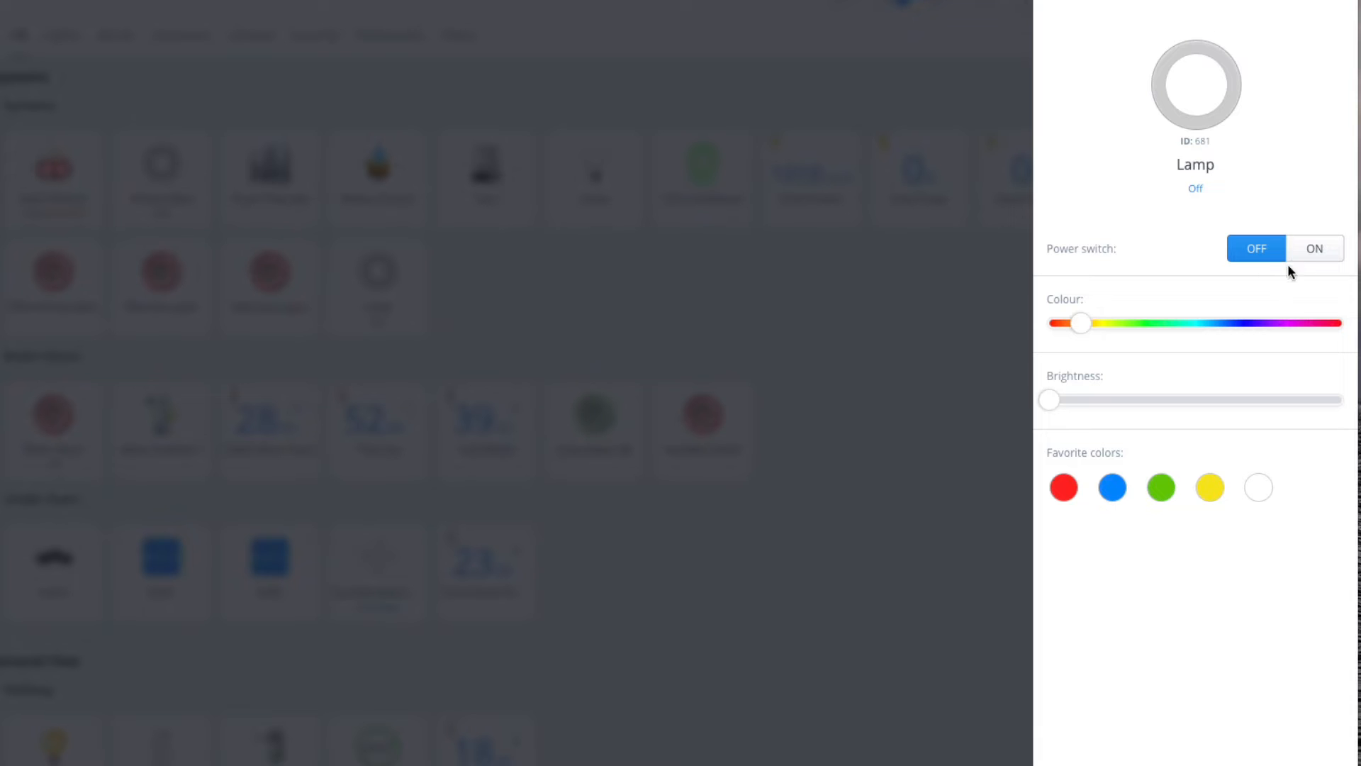
{"action": "left_click", "coordinate": [1314, 249]}
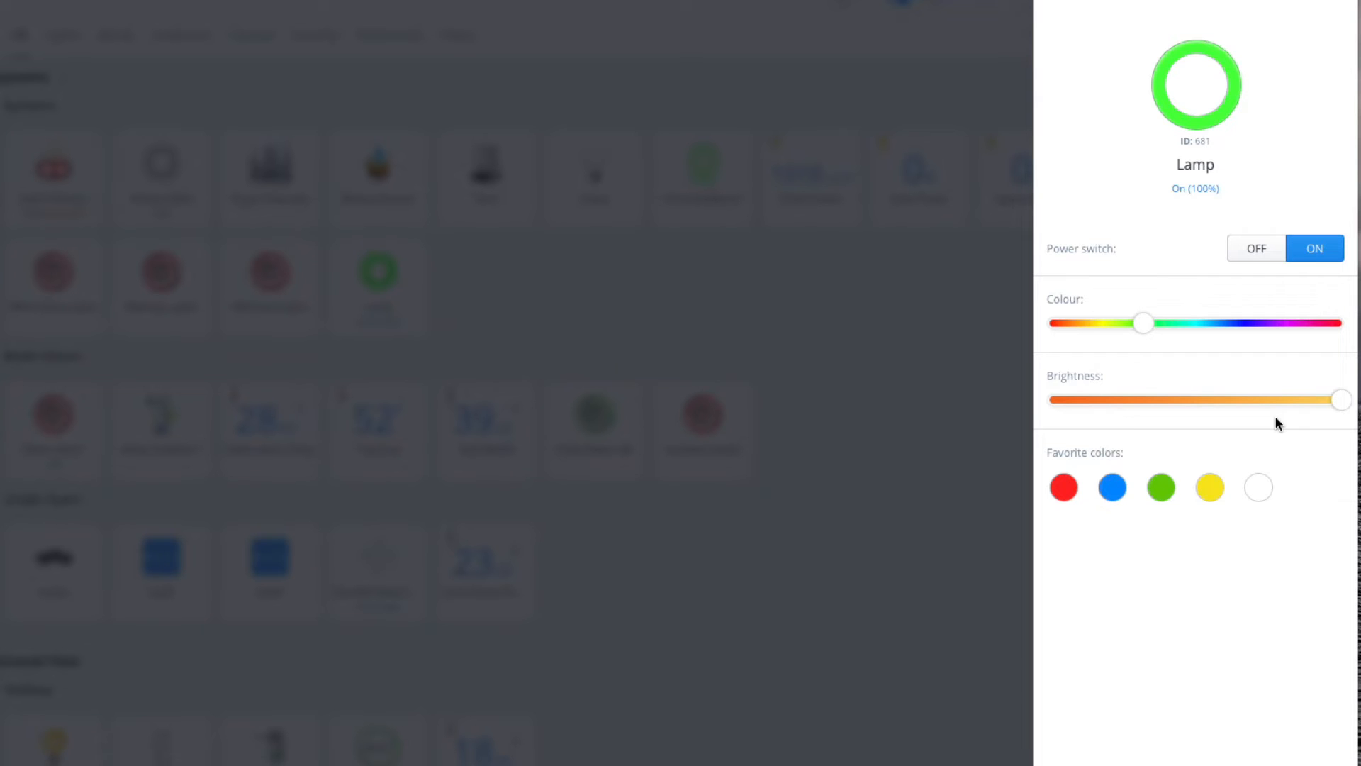
{"action": "mouse_move", "coordinate": [1205, 156]}
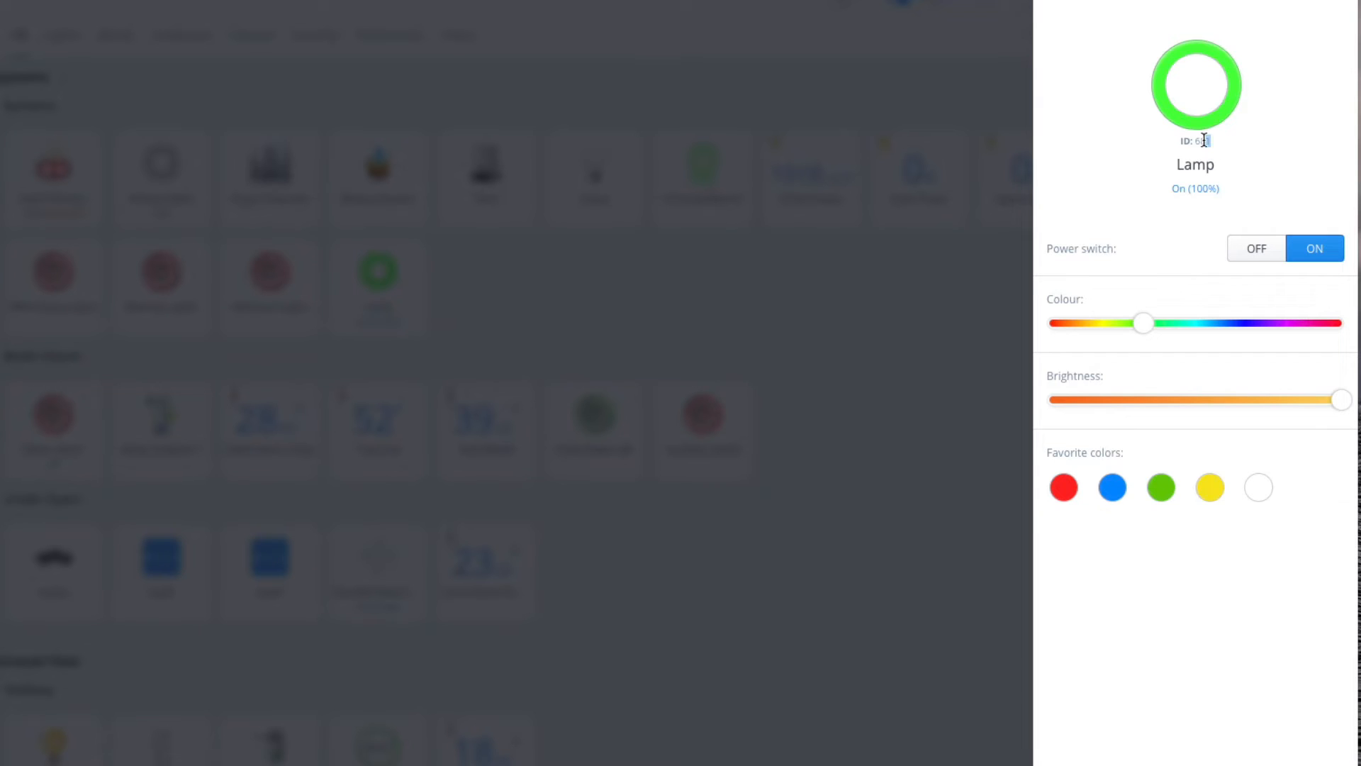
{"action": "double_click", "coordinate": [1202, 141]}
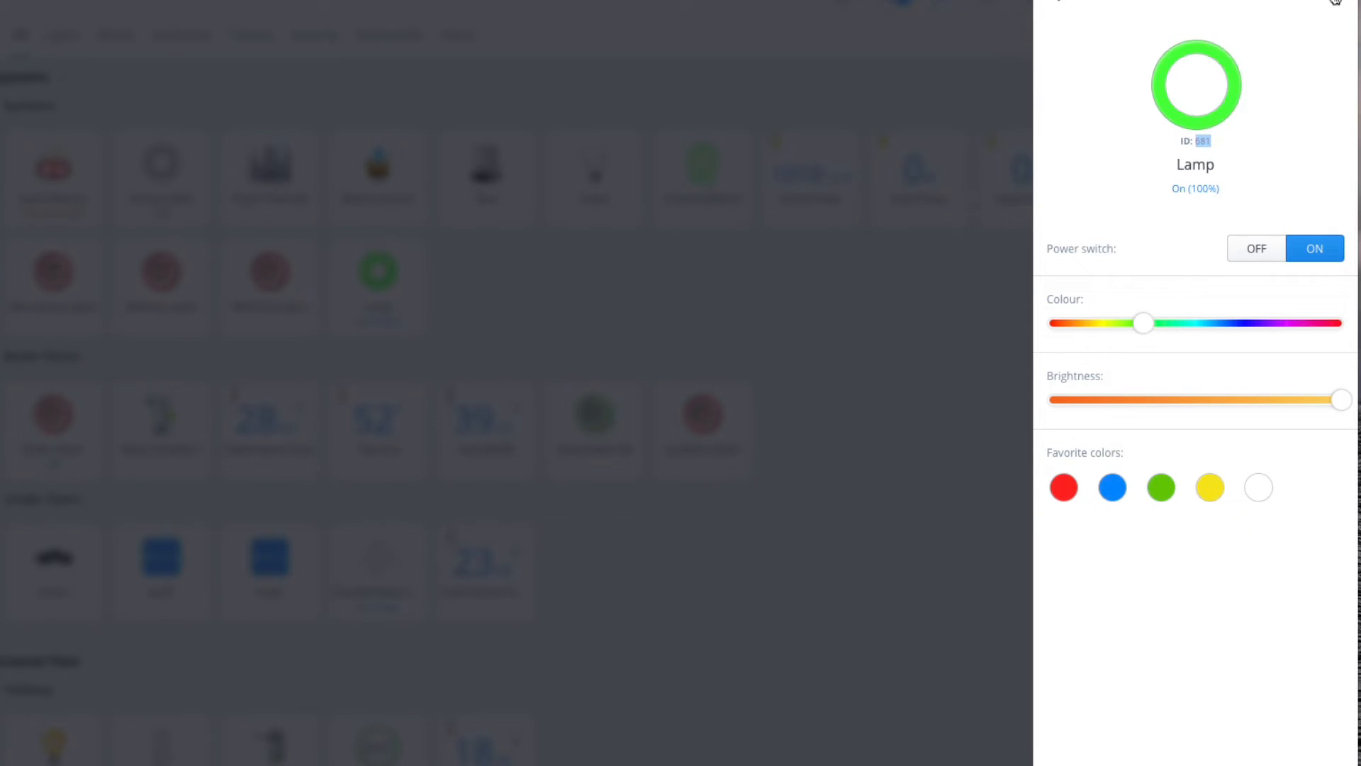
Leave the Lamp panel and go to the Scenes list.
{"action": "left_click", "coordinate": [1335, 3]}
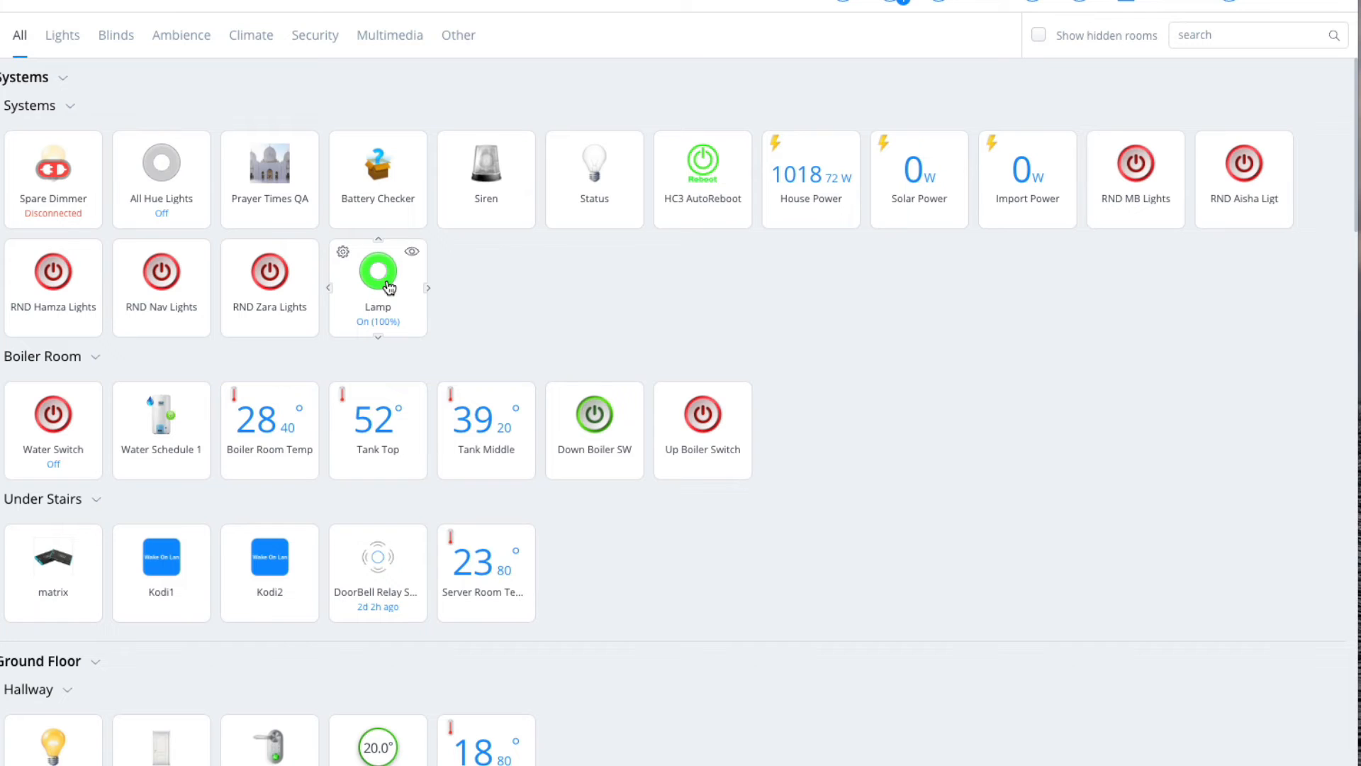
{"action": "left_click", "coordinate": [377, 272]}
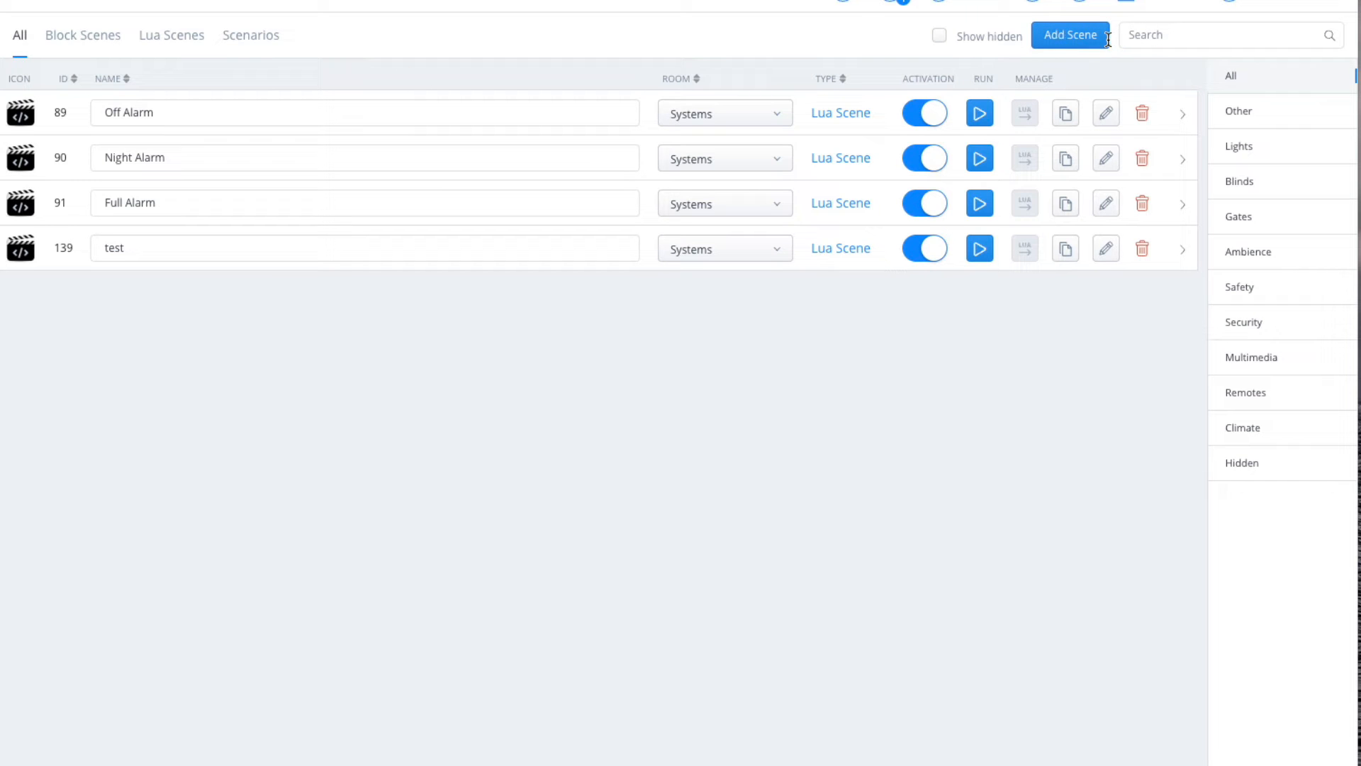
Create a new block scene named 'fsfsd' and save it.
{"action": "left_click", "coordinate": [1069, 34]}
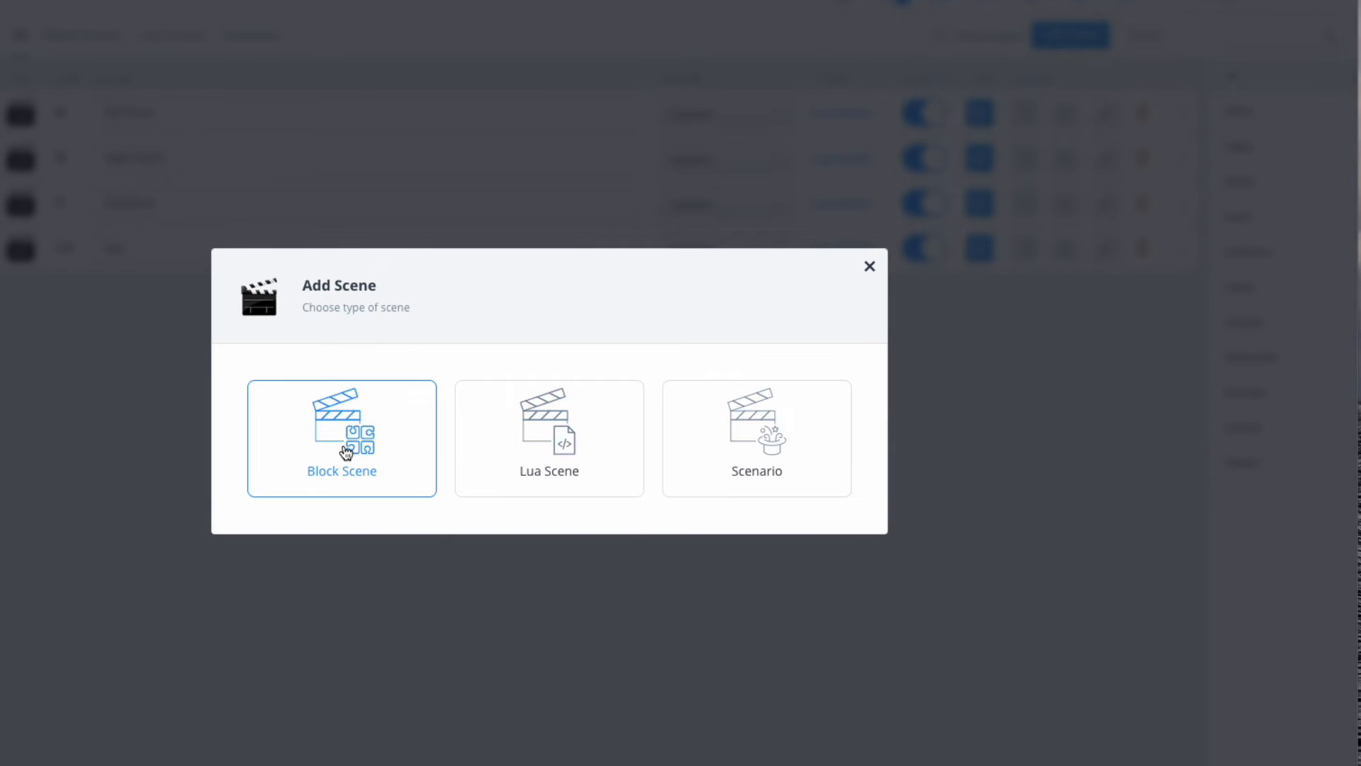
{"action": "left_click", "coordinate": [342, 439]}
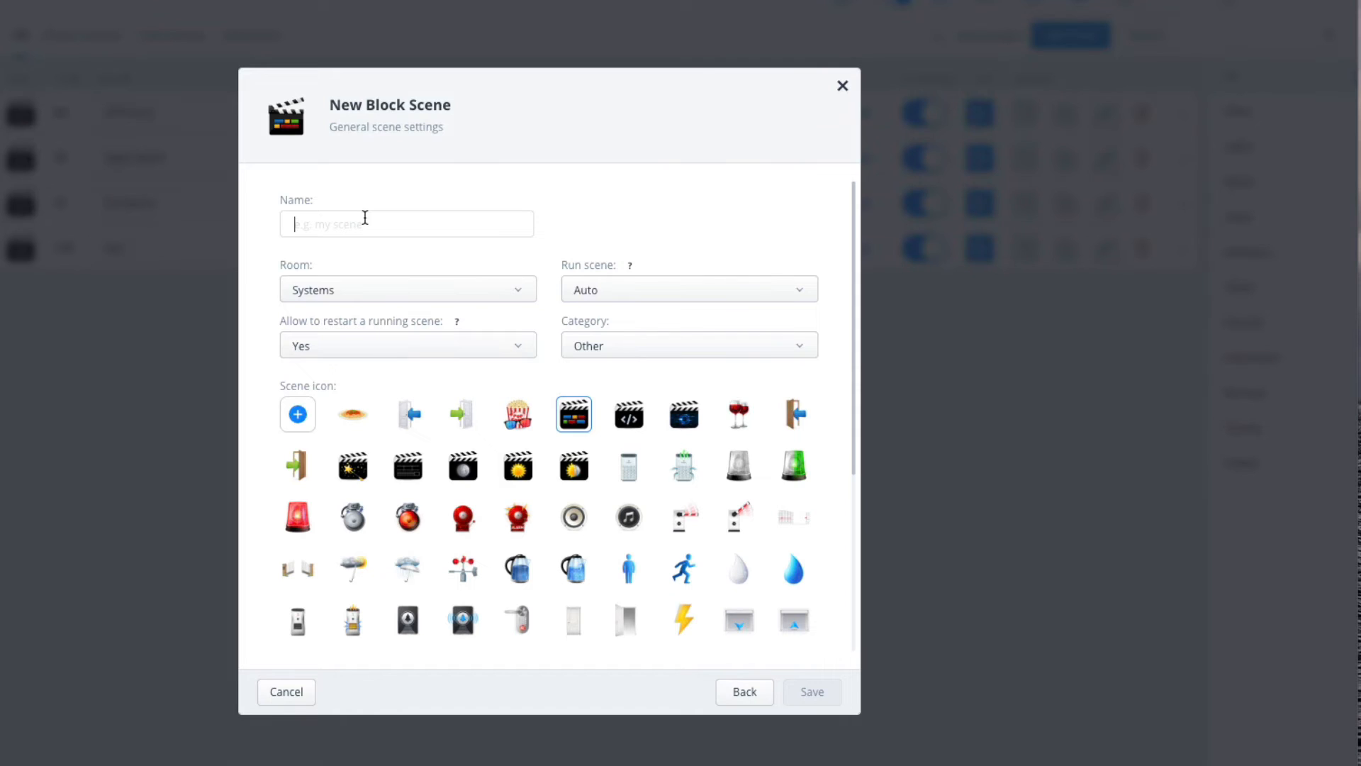
{"action": "type", "text": "fsfsd"}
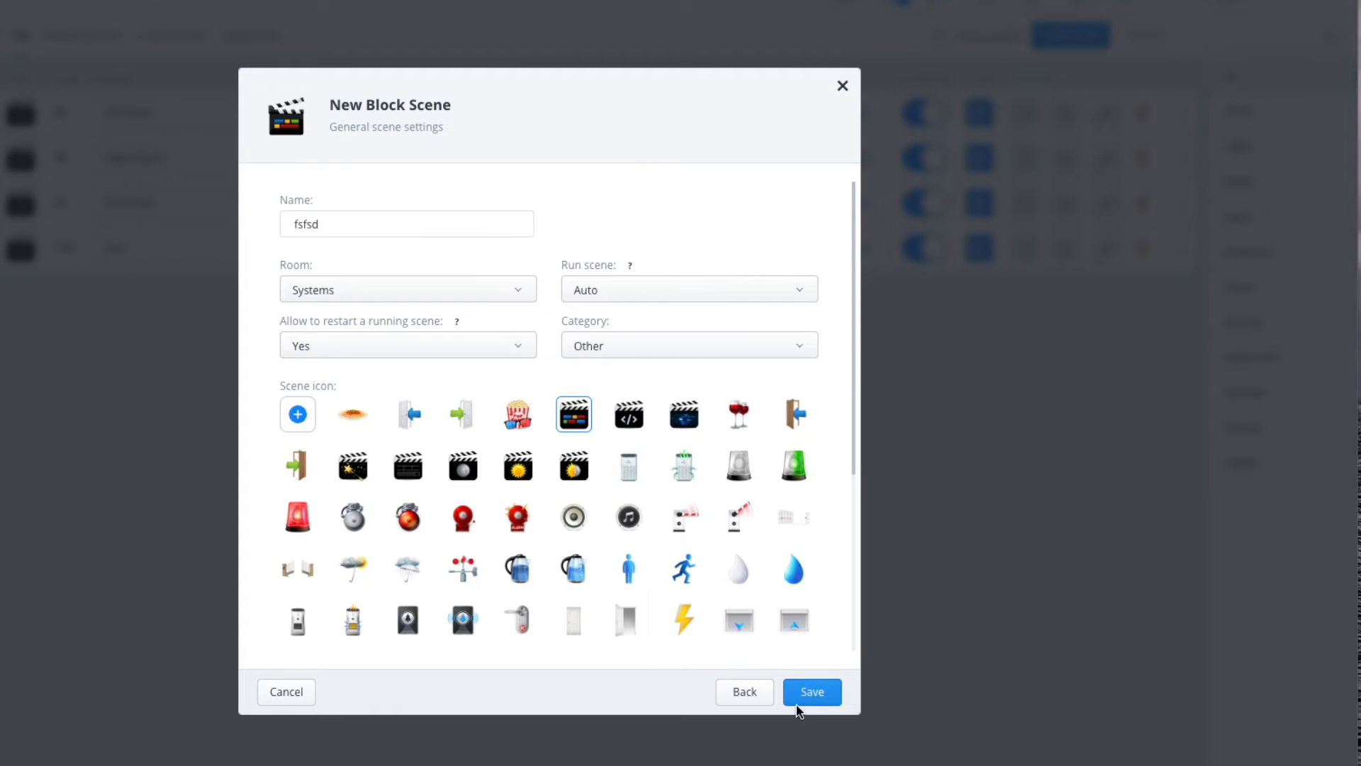
{"action": "left_click", "coordinate": [812, 691]}
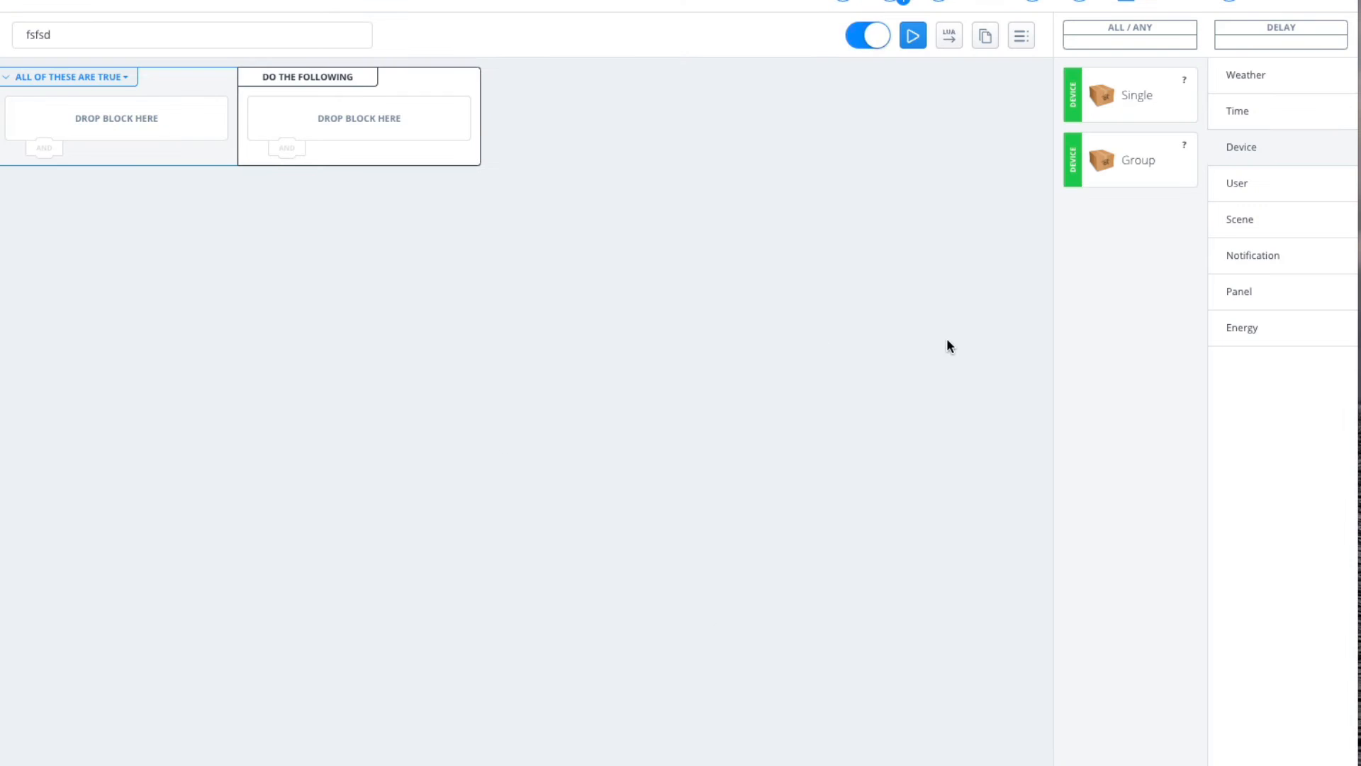
Add a Once time condition at 11:11 to the scene and move on to Device action blocks.
{"action": "left_click", "coordinate": [1237, 111]}
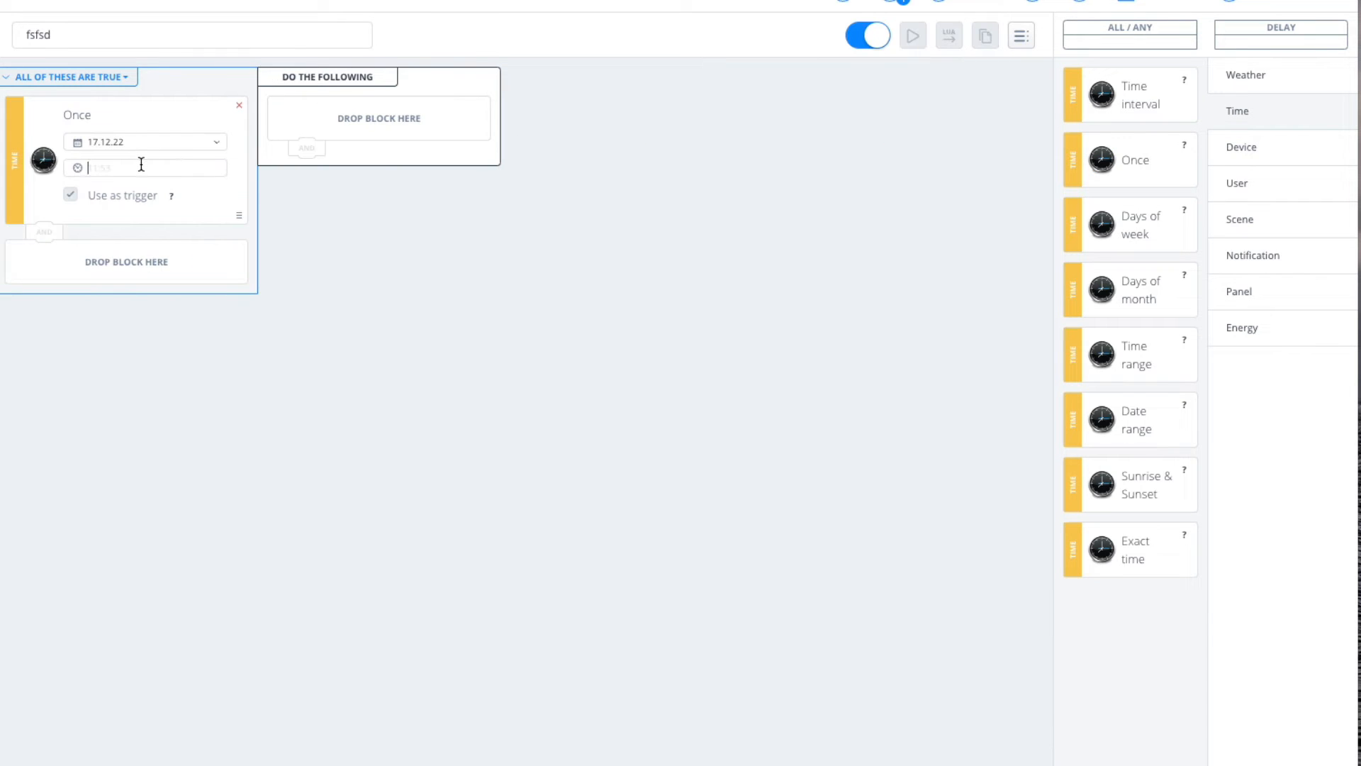
{"action": "type", "text": "11:11"}
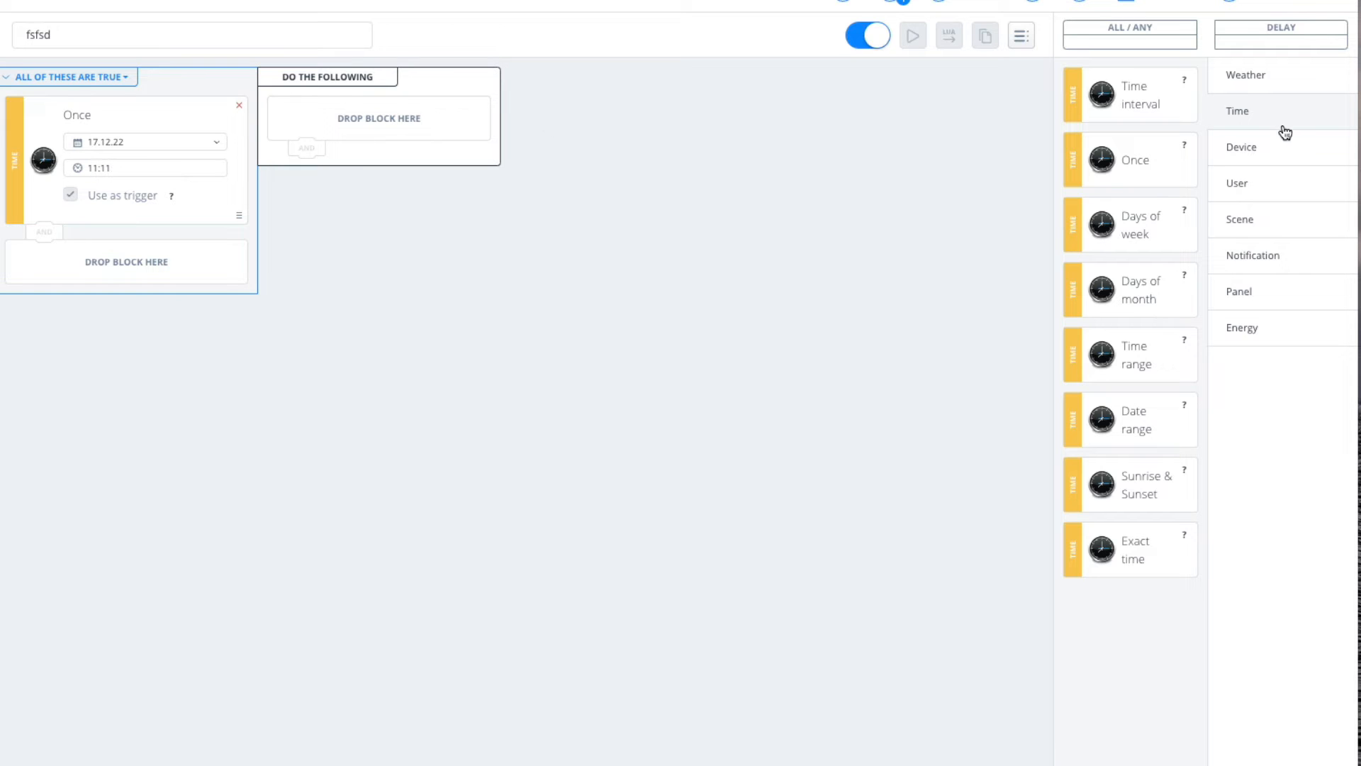
{"action": "left_click", "coordinate": [1241, 146]}
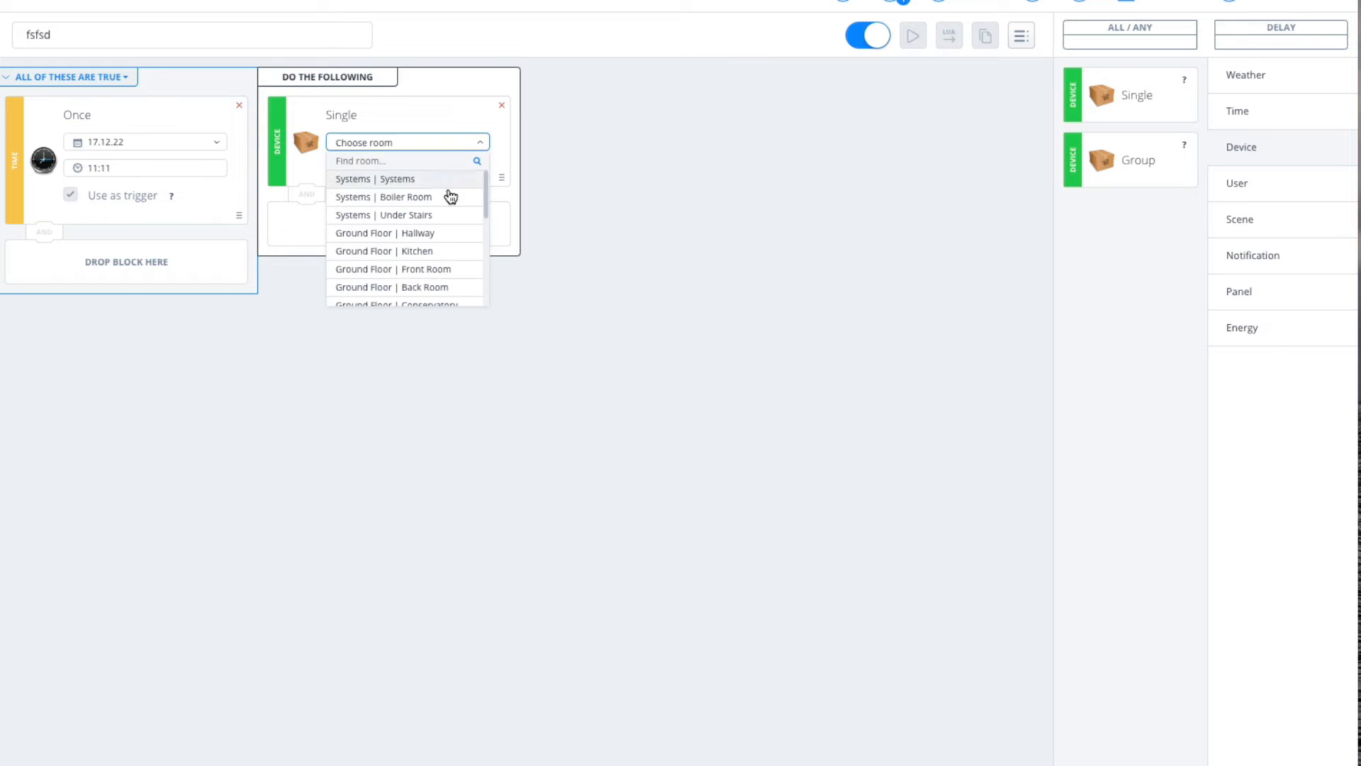
Add a Single device action: room Systems | Systems, device Lamp, Set colour with Other colour.
{"action": "left_click", "coordinate": [384, 178]}
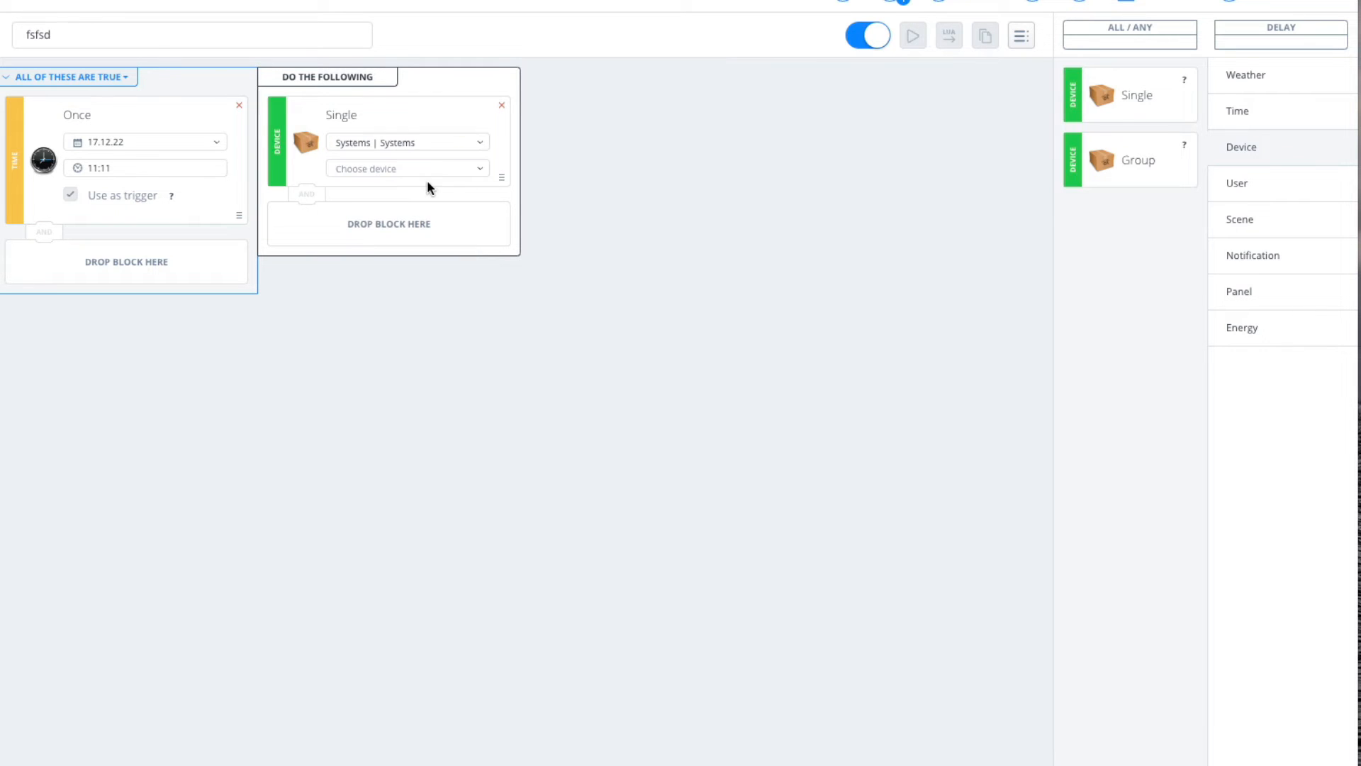
{"action": "left_click", "coordinate": [404, 169]}
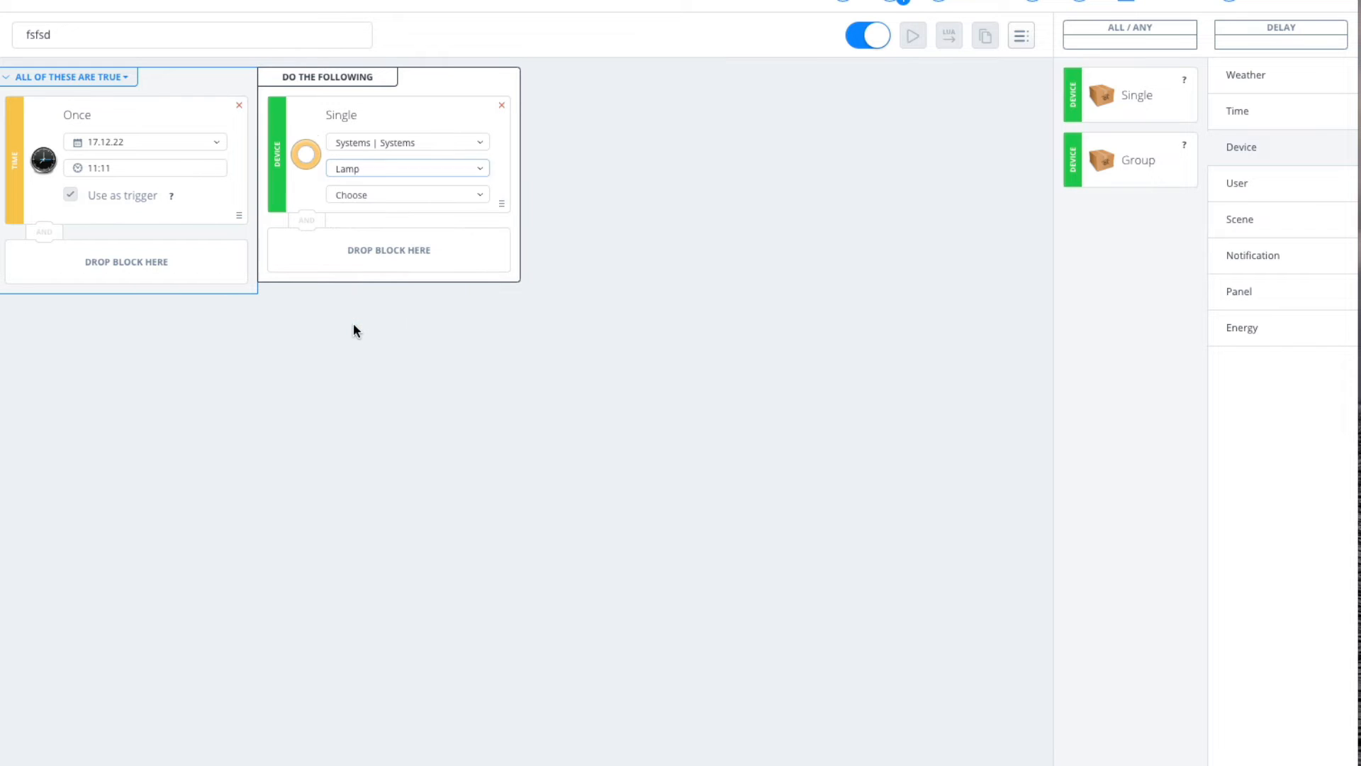
{"action": "left_click", "coordinate": [405, 194]}
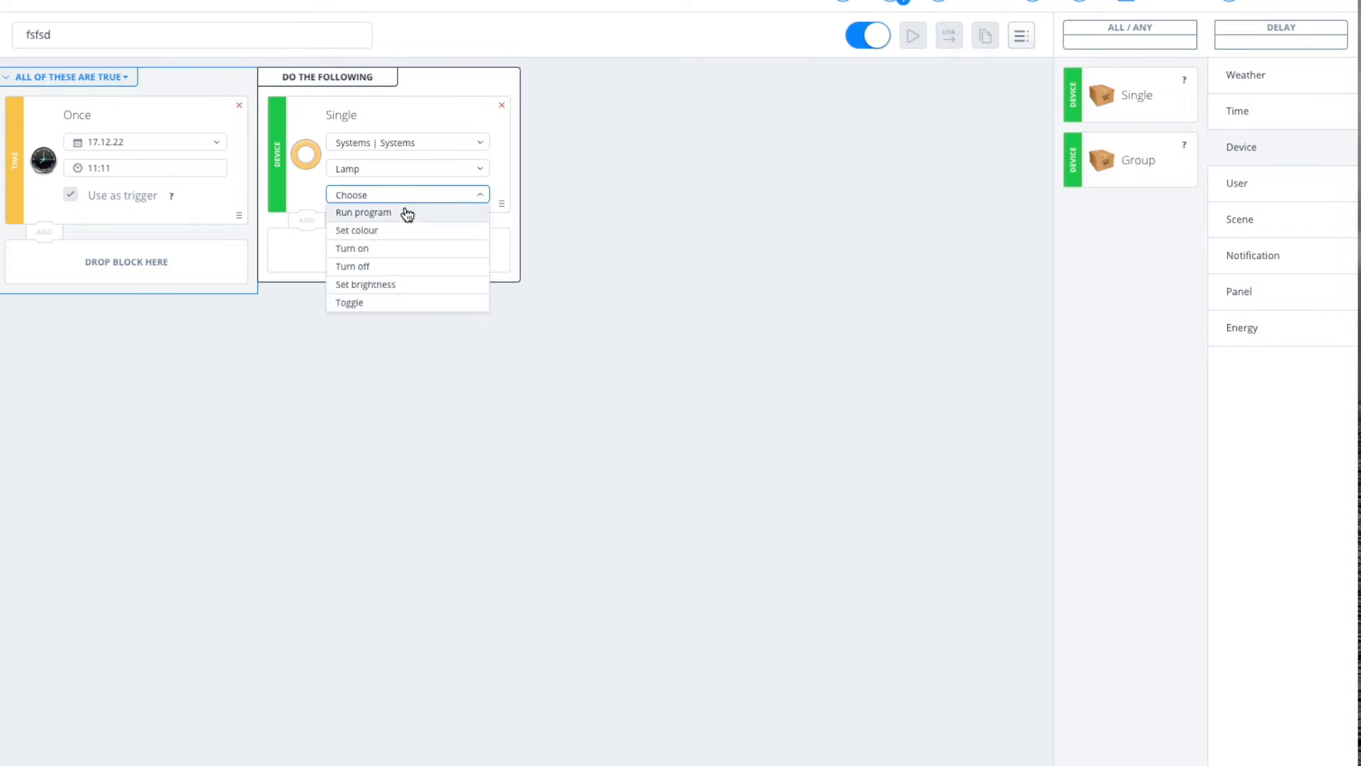
{"action": "left_click", "coordinate": [356, 230]}
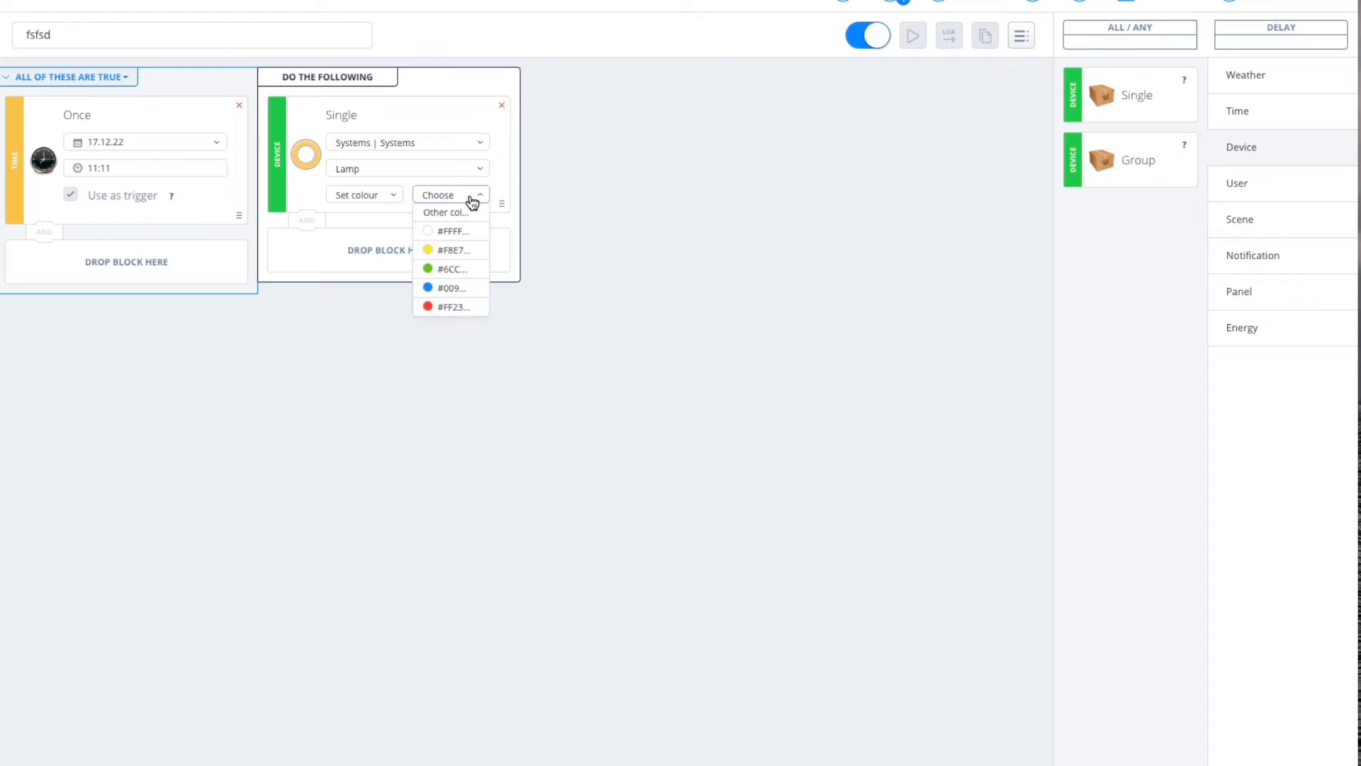
{"action": "mouse_move", "coordinate": [456, 231]}
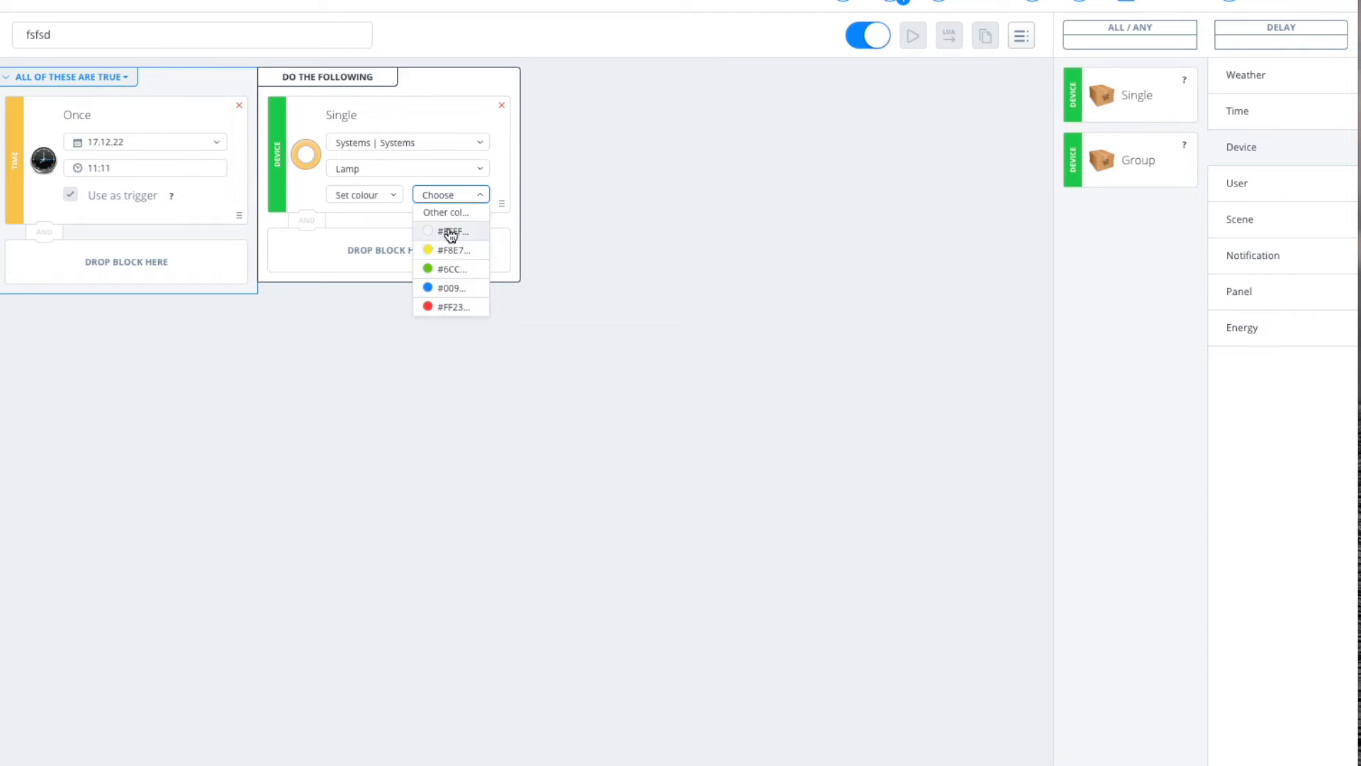
{"action": "left_click", "coordinate": [447, 213]}
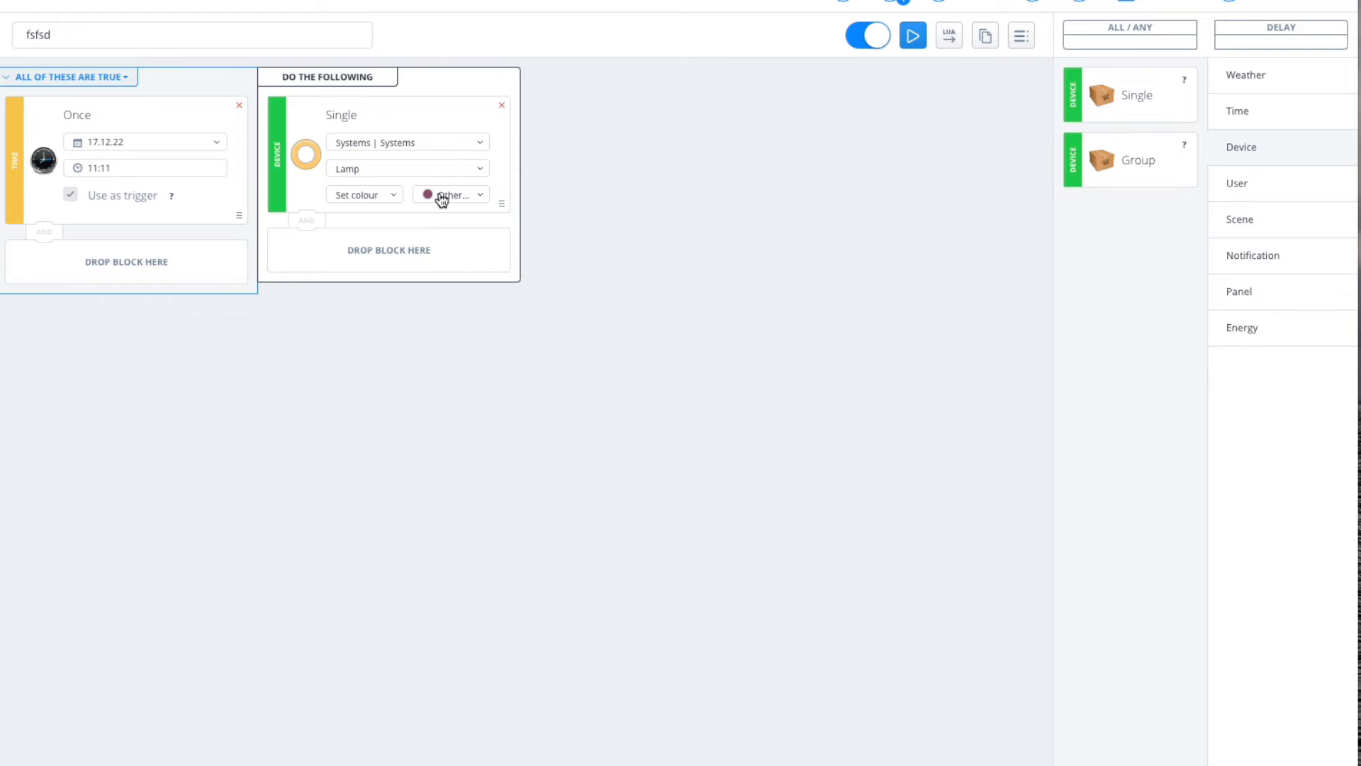
{"action": "mouse_move", "coordinate": [431, 184]}
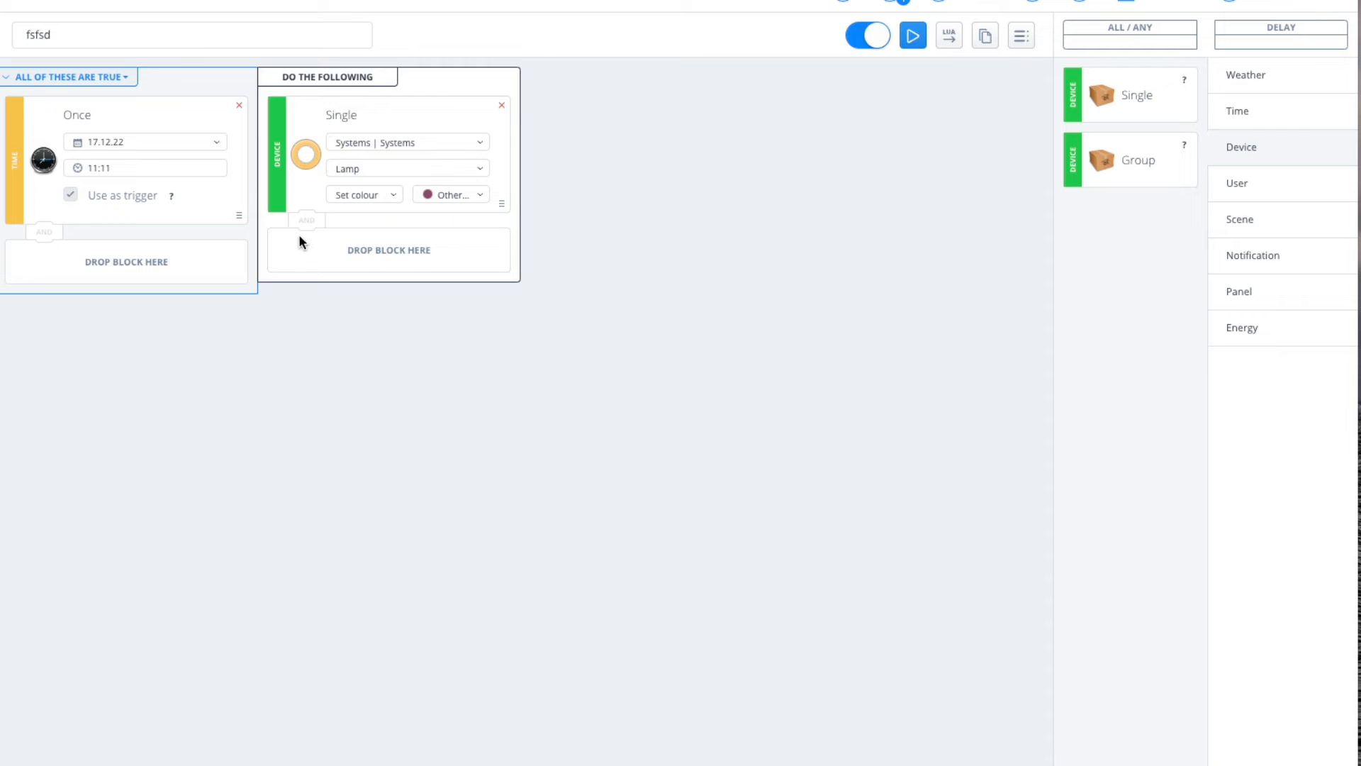
{"action": "mouse_move", "coordinate": [1129, 95]}
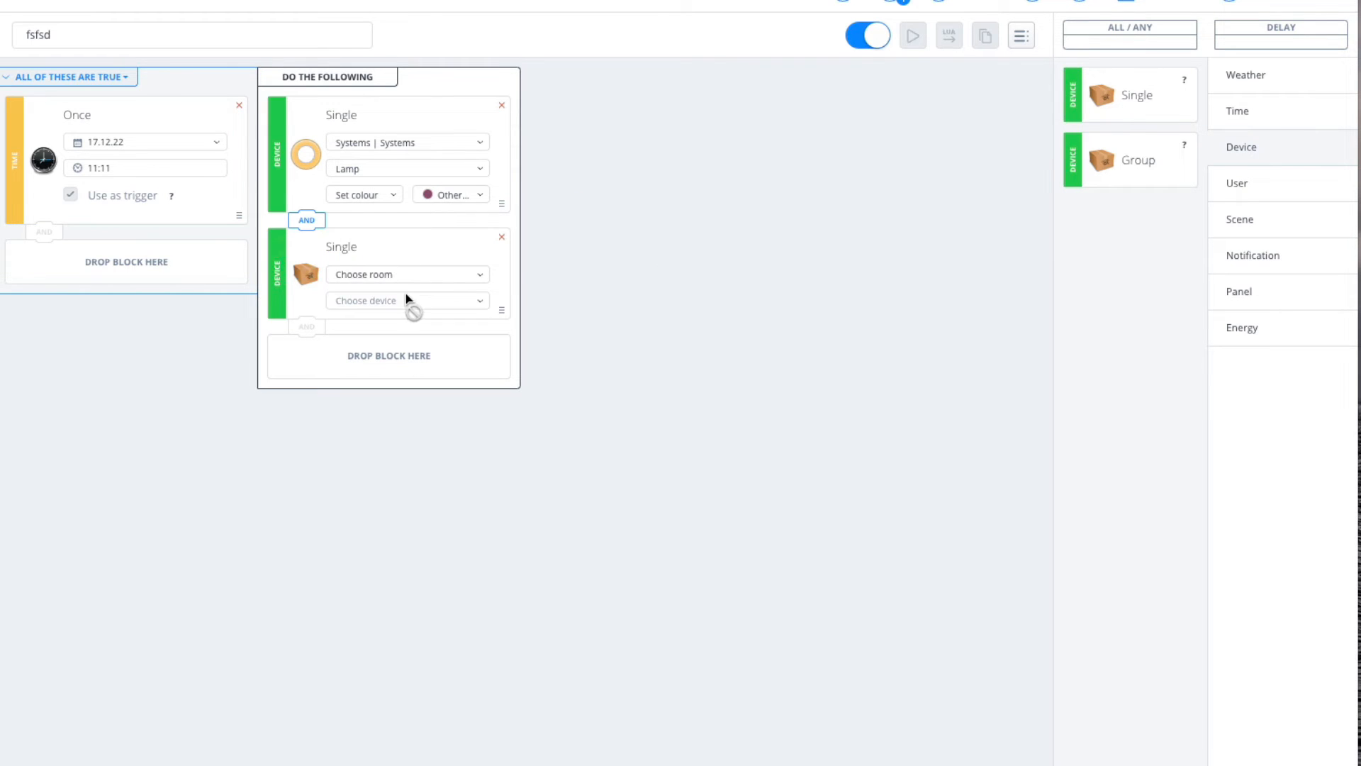
Add a second Single device action for Lamp in Systems set to Turn on, placed before Set colour.
{"action": "left_click", "coordinate": [408, 274]}
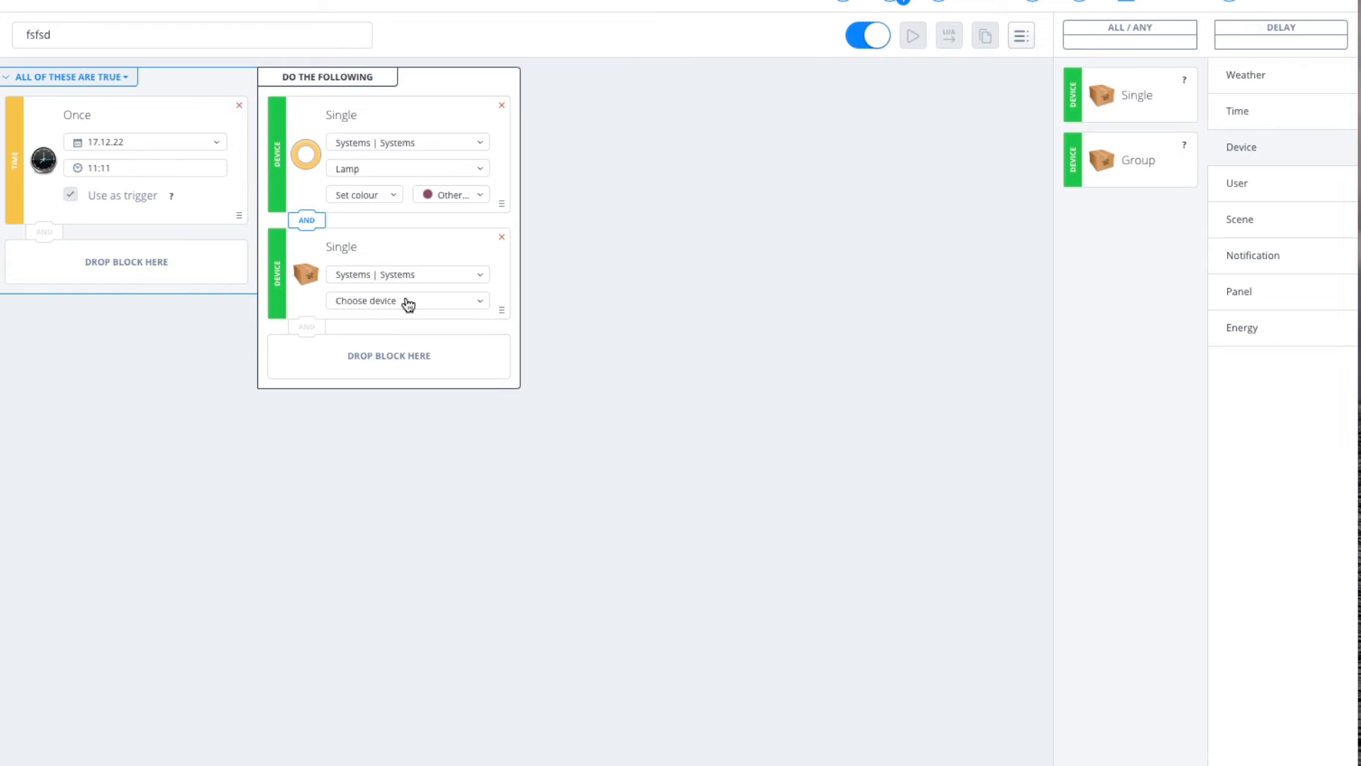
{"action": "left_click", "coordinate": [405, 301]}
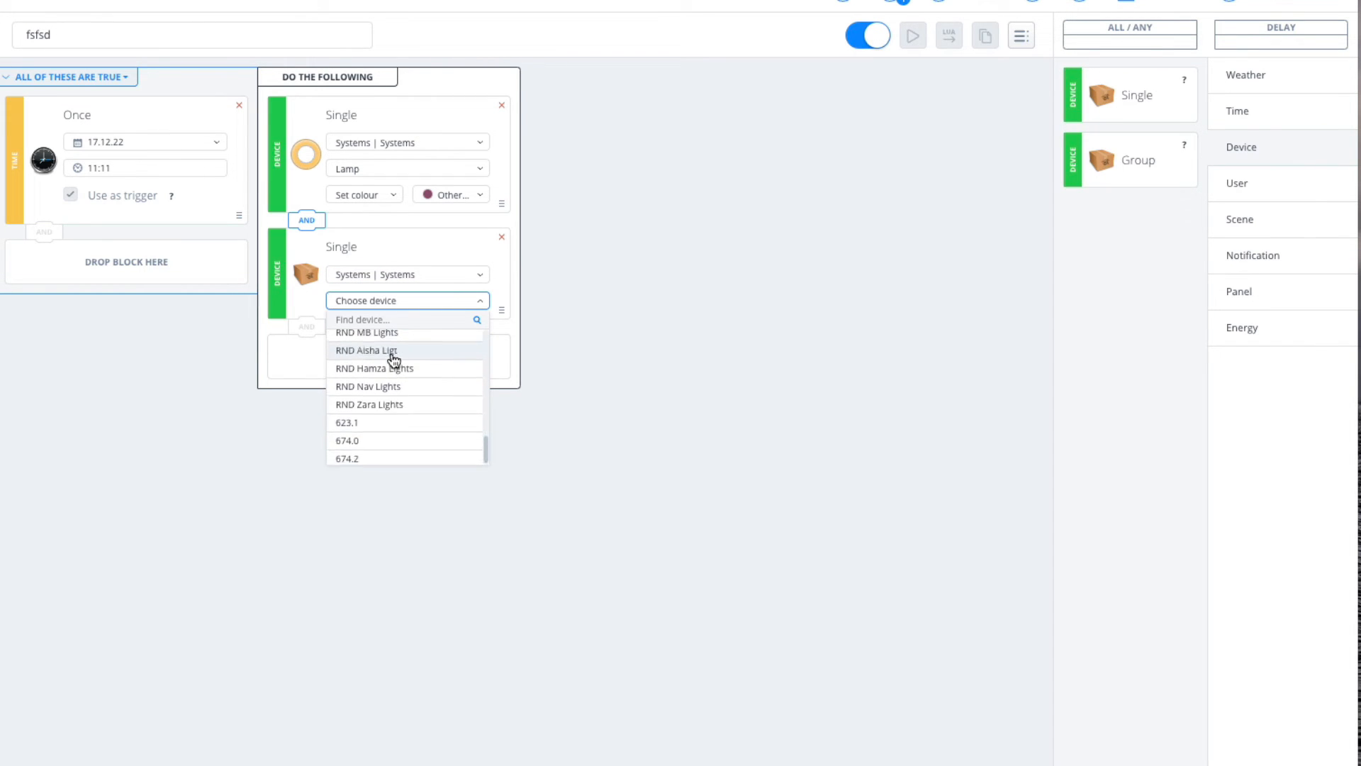
{"action": "left_click", "coordinate": [366, 350]}
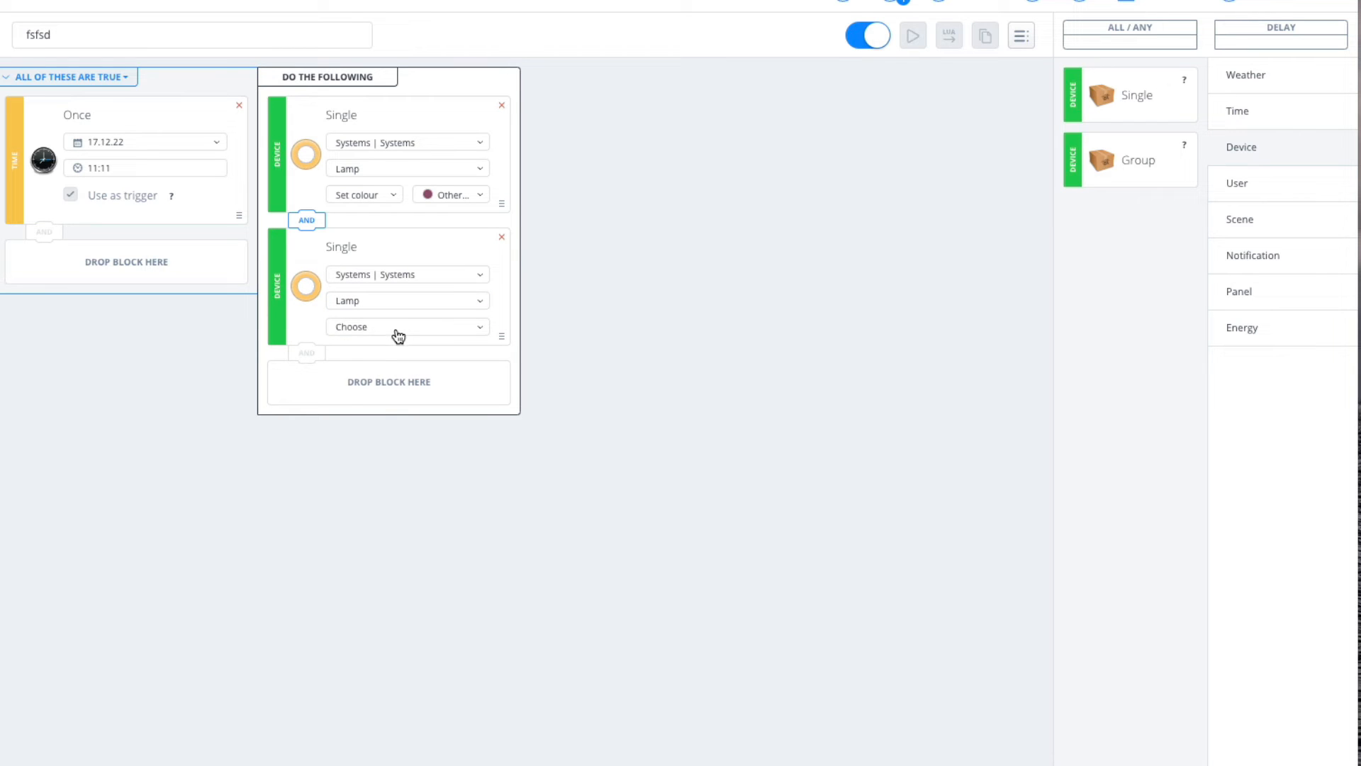
{"action": "left_click", "coordinate": [406, 326]}
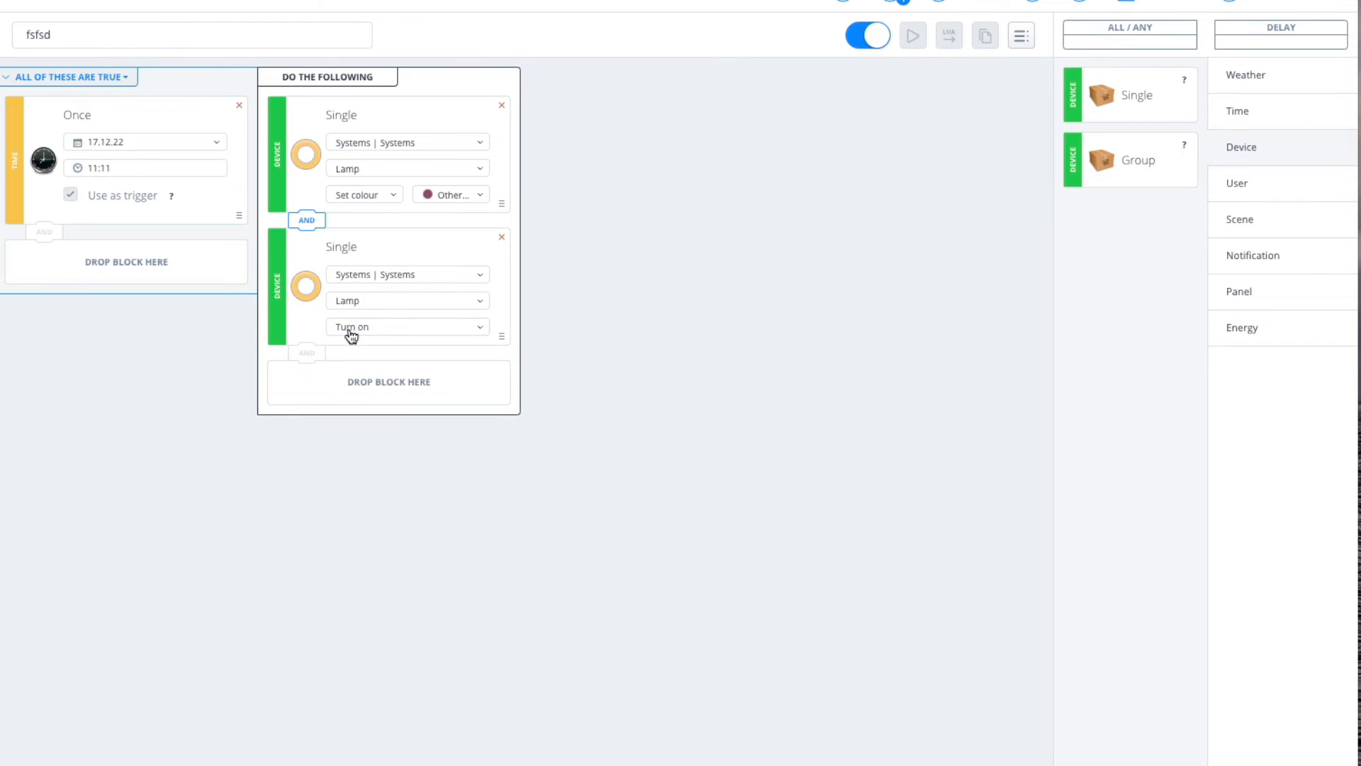
{"action": "mouse_move", "coordinate": [484, 268]}
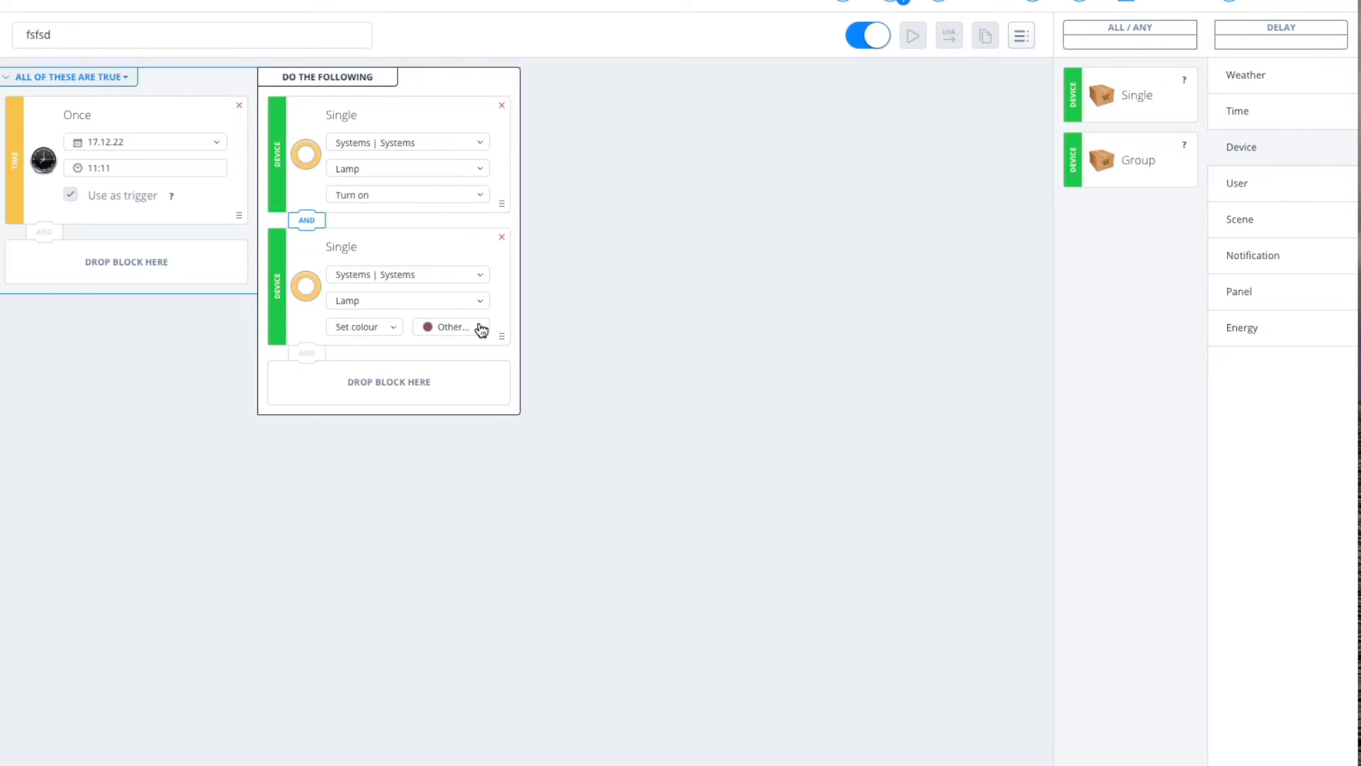
{"action": "mouse_move", "coordinate": [807, 425]}
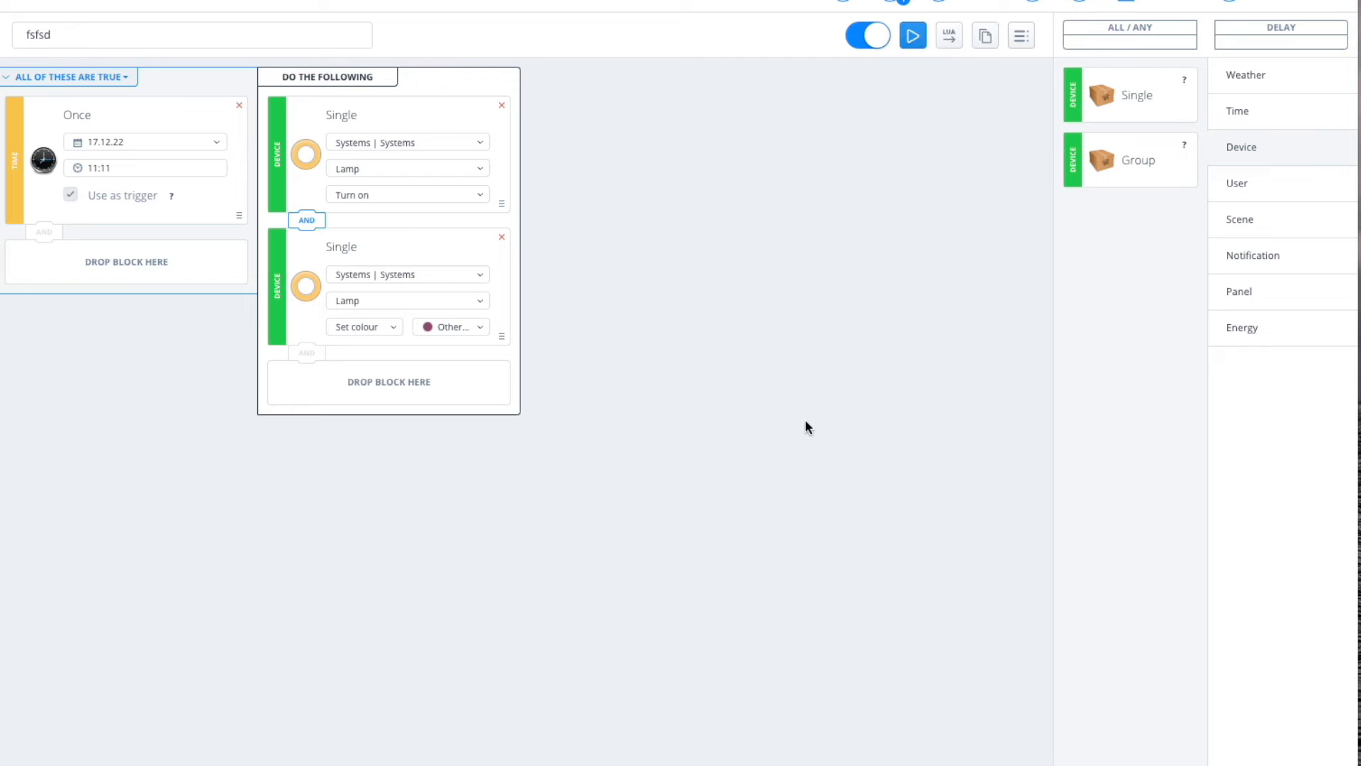
{"action": "left_click", "coordinate": [912, 35]}
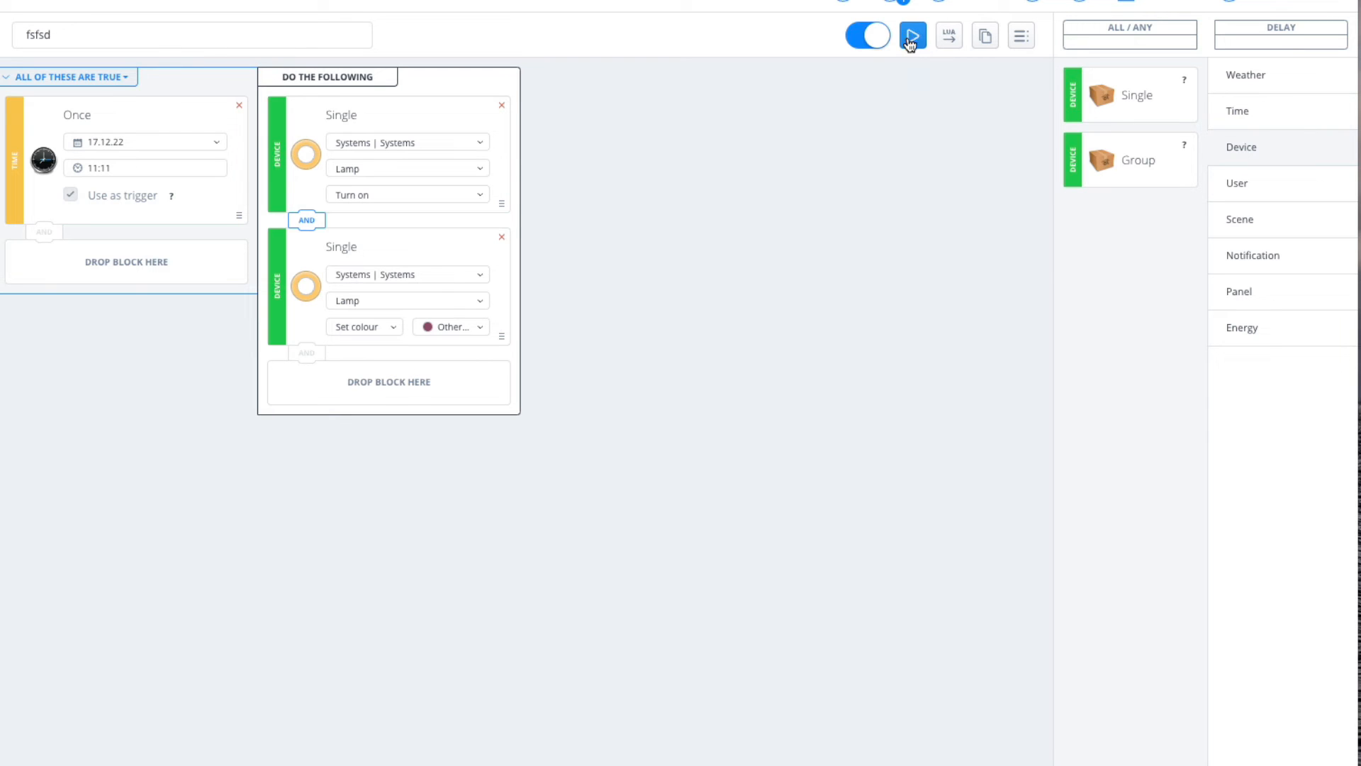
{"action": "mouse_move", "coordinate": [673, 232]}
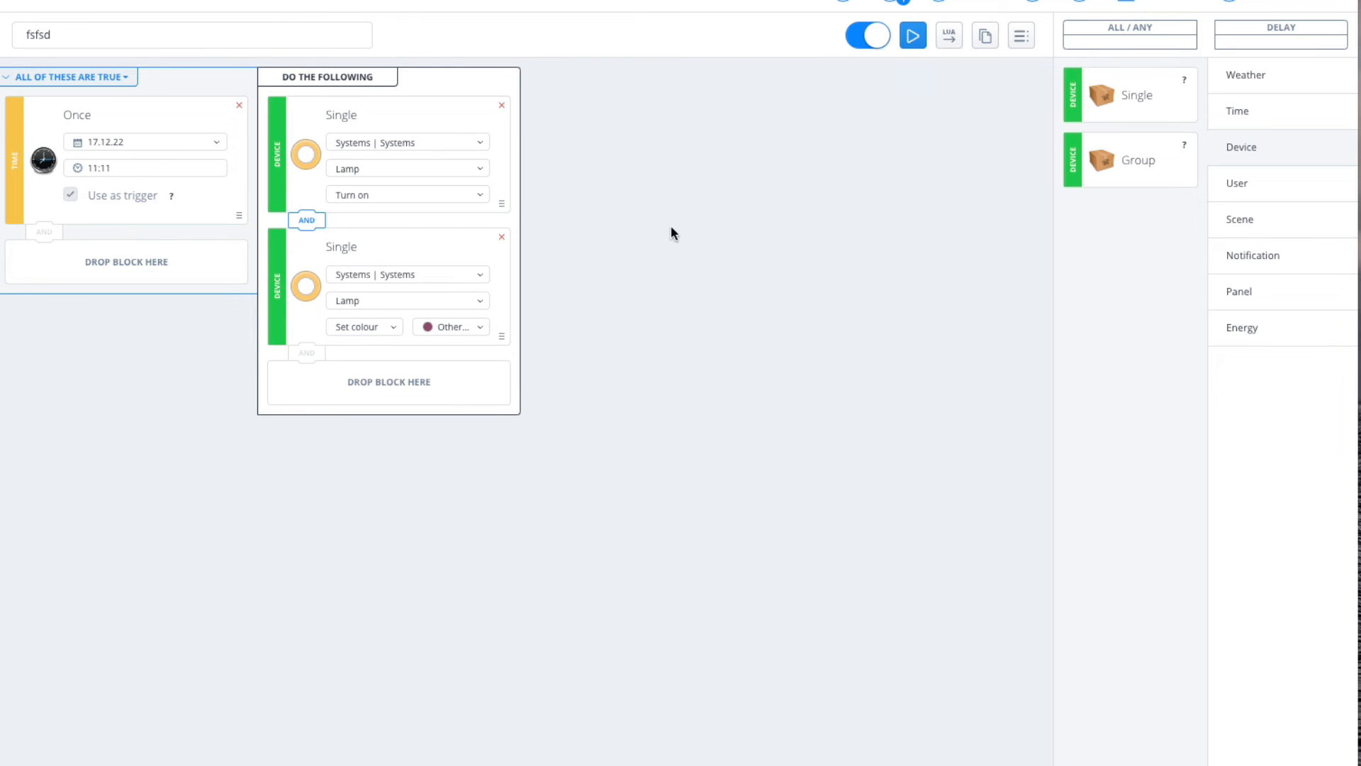
{"action": "mouse_move", "coordinate": [949, 35]}
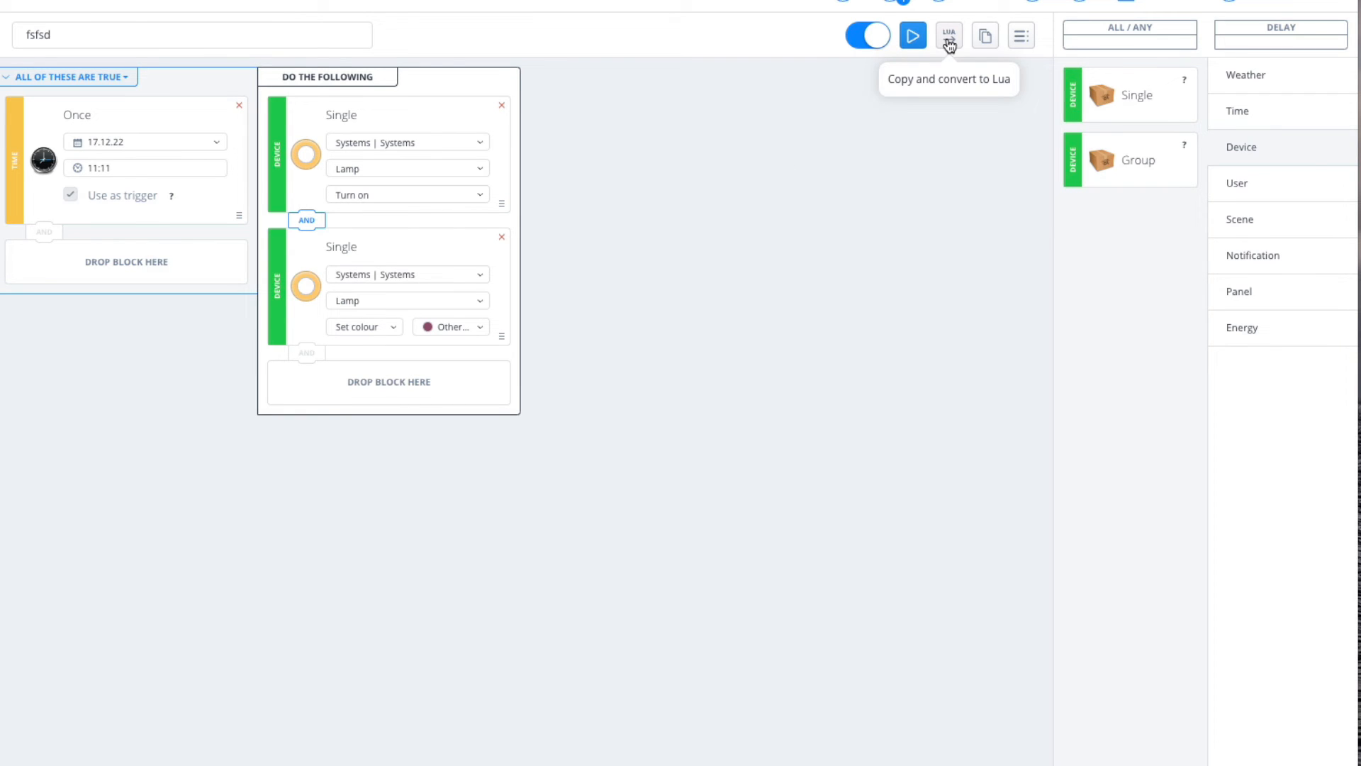
{"action": "mouse_move", "coordinate": [429, 472]}
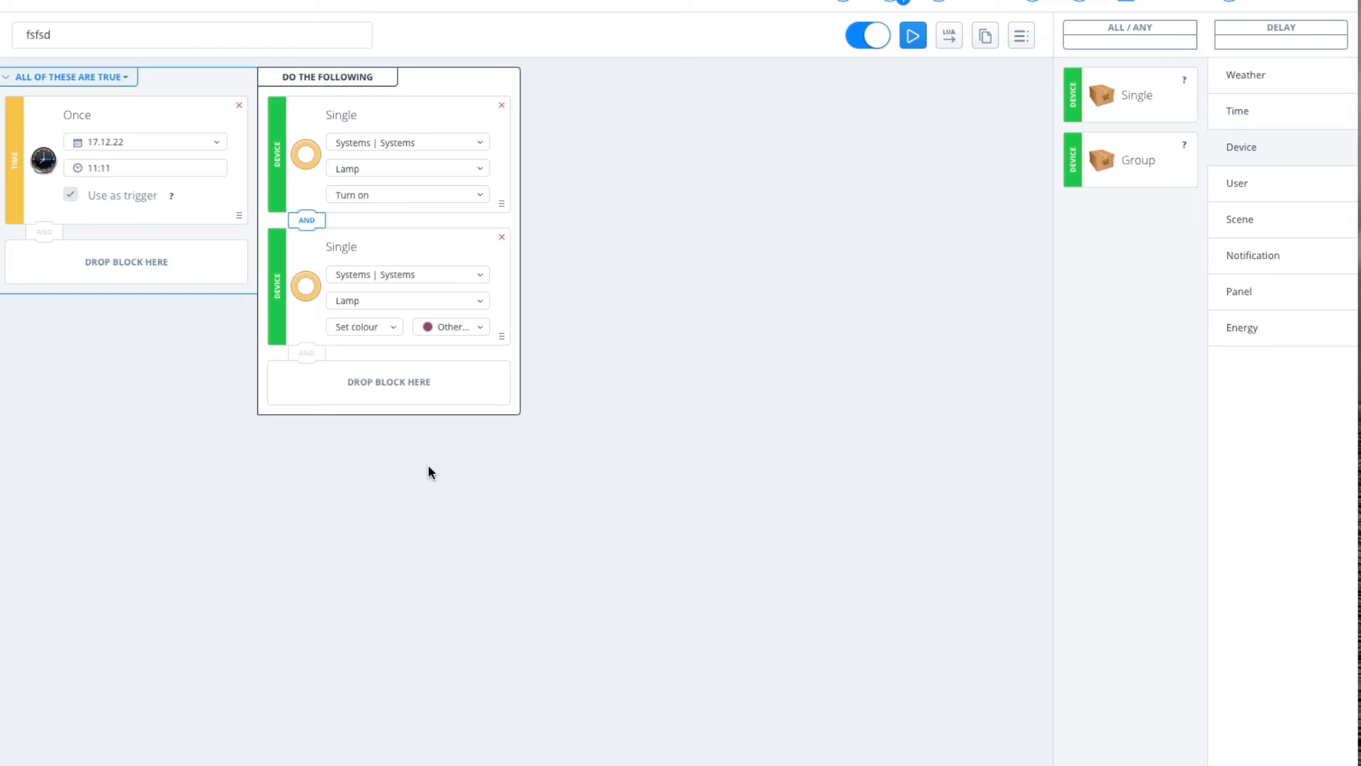
{"action": "mouse_move", "coordinate": [444, 458]}
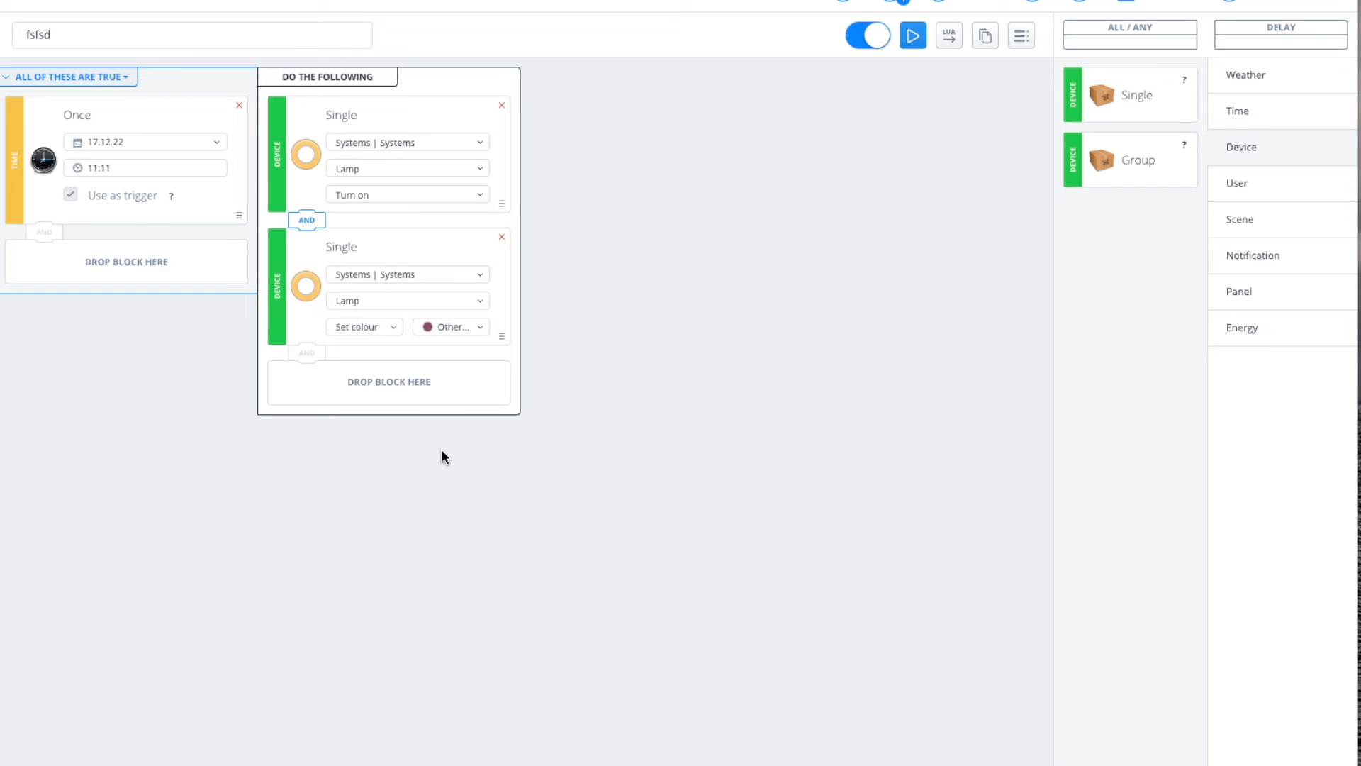
{"action": "mouse_move", "coordinate": [497, 447]}
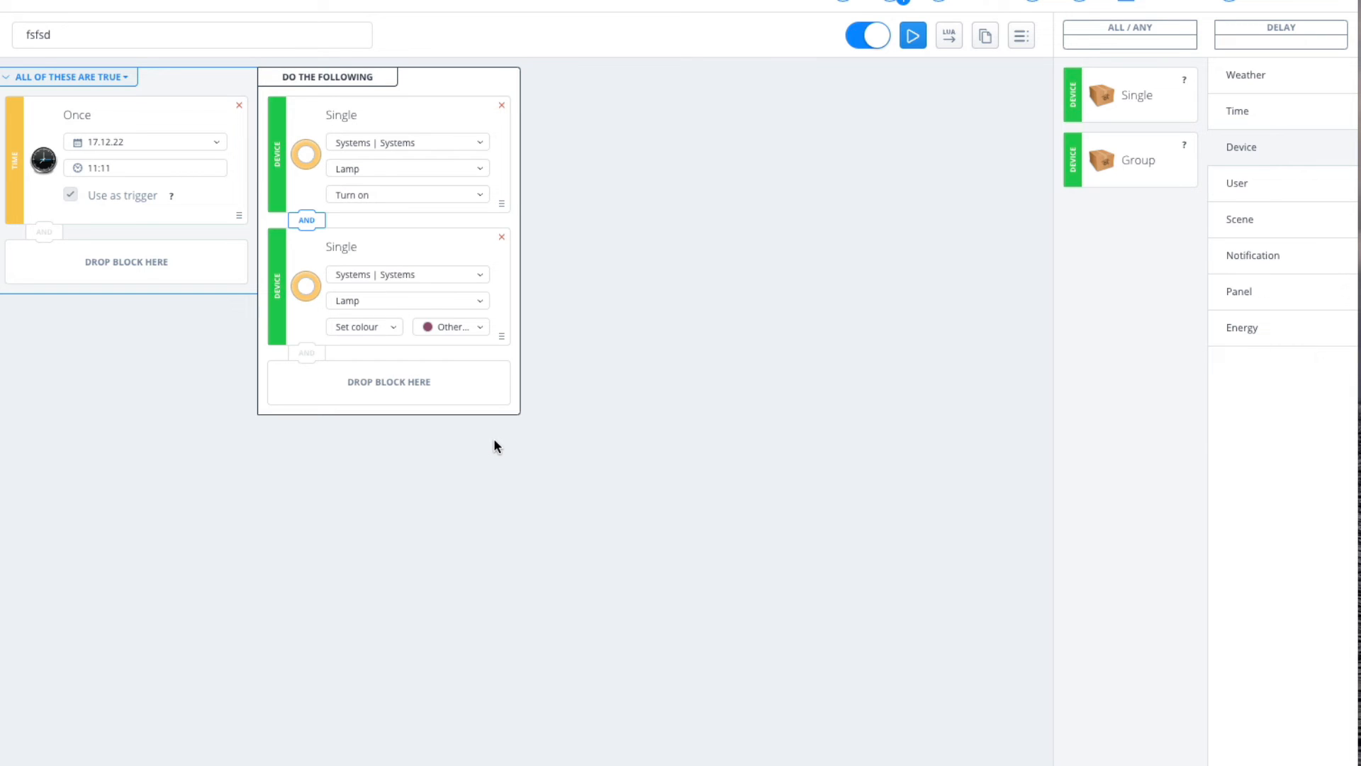
{"action": "mouse_move", "coordinate": [481, 454]}
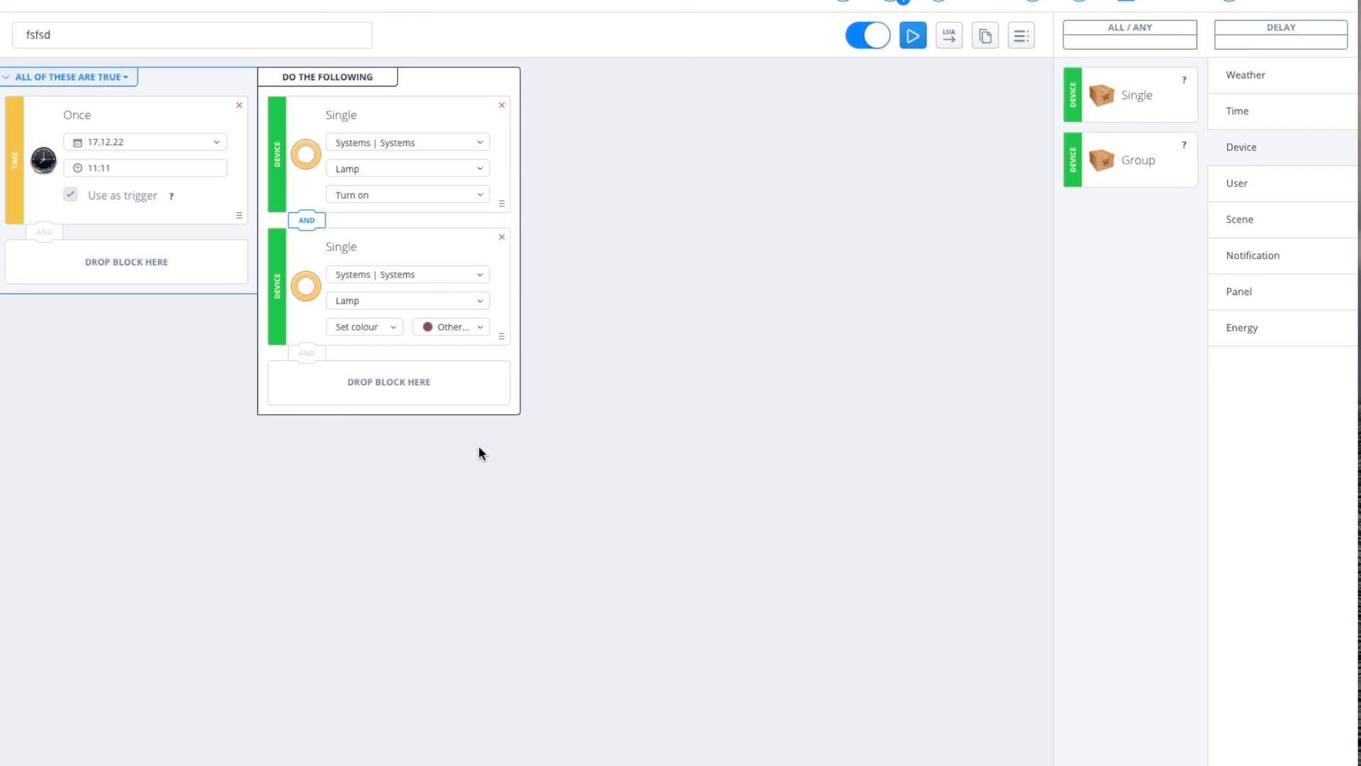
{"action": "mouse_move", "coordinate": [476, 585]}
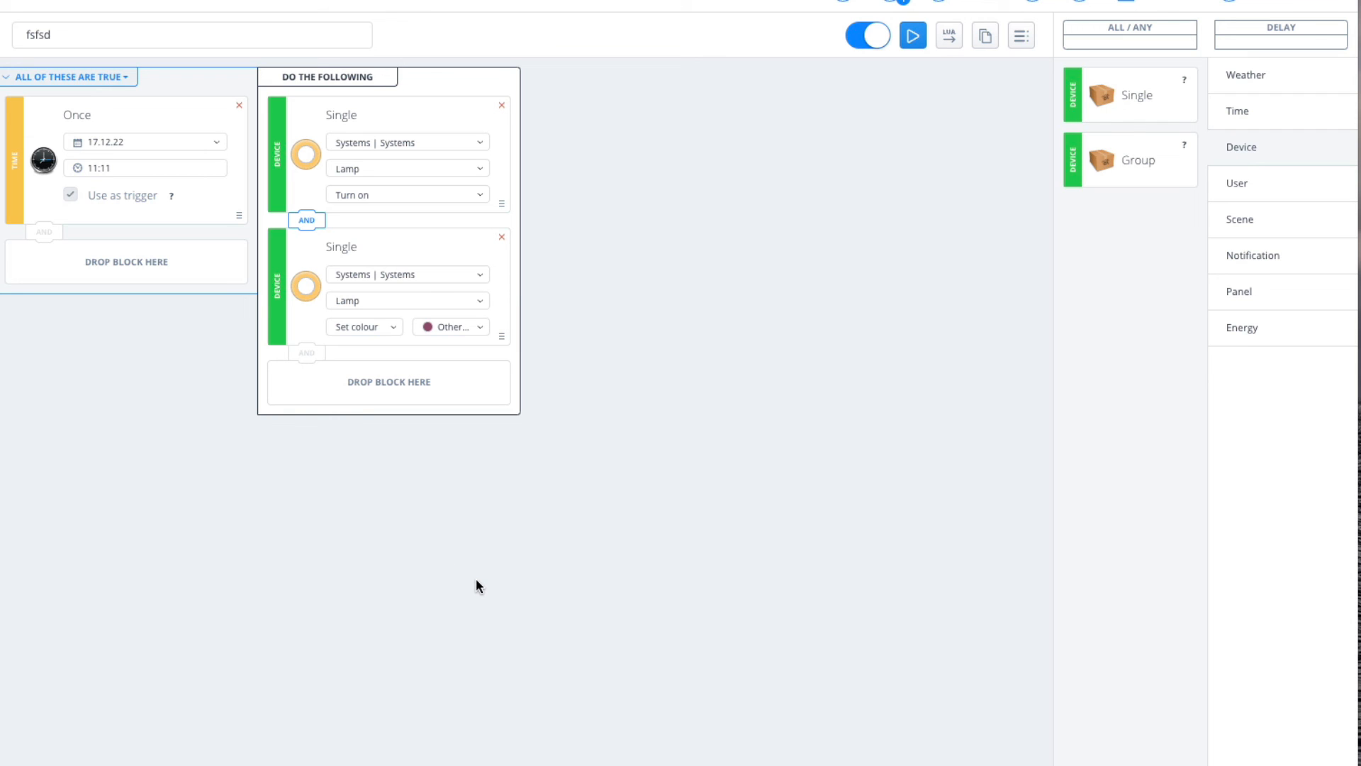